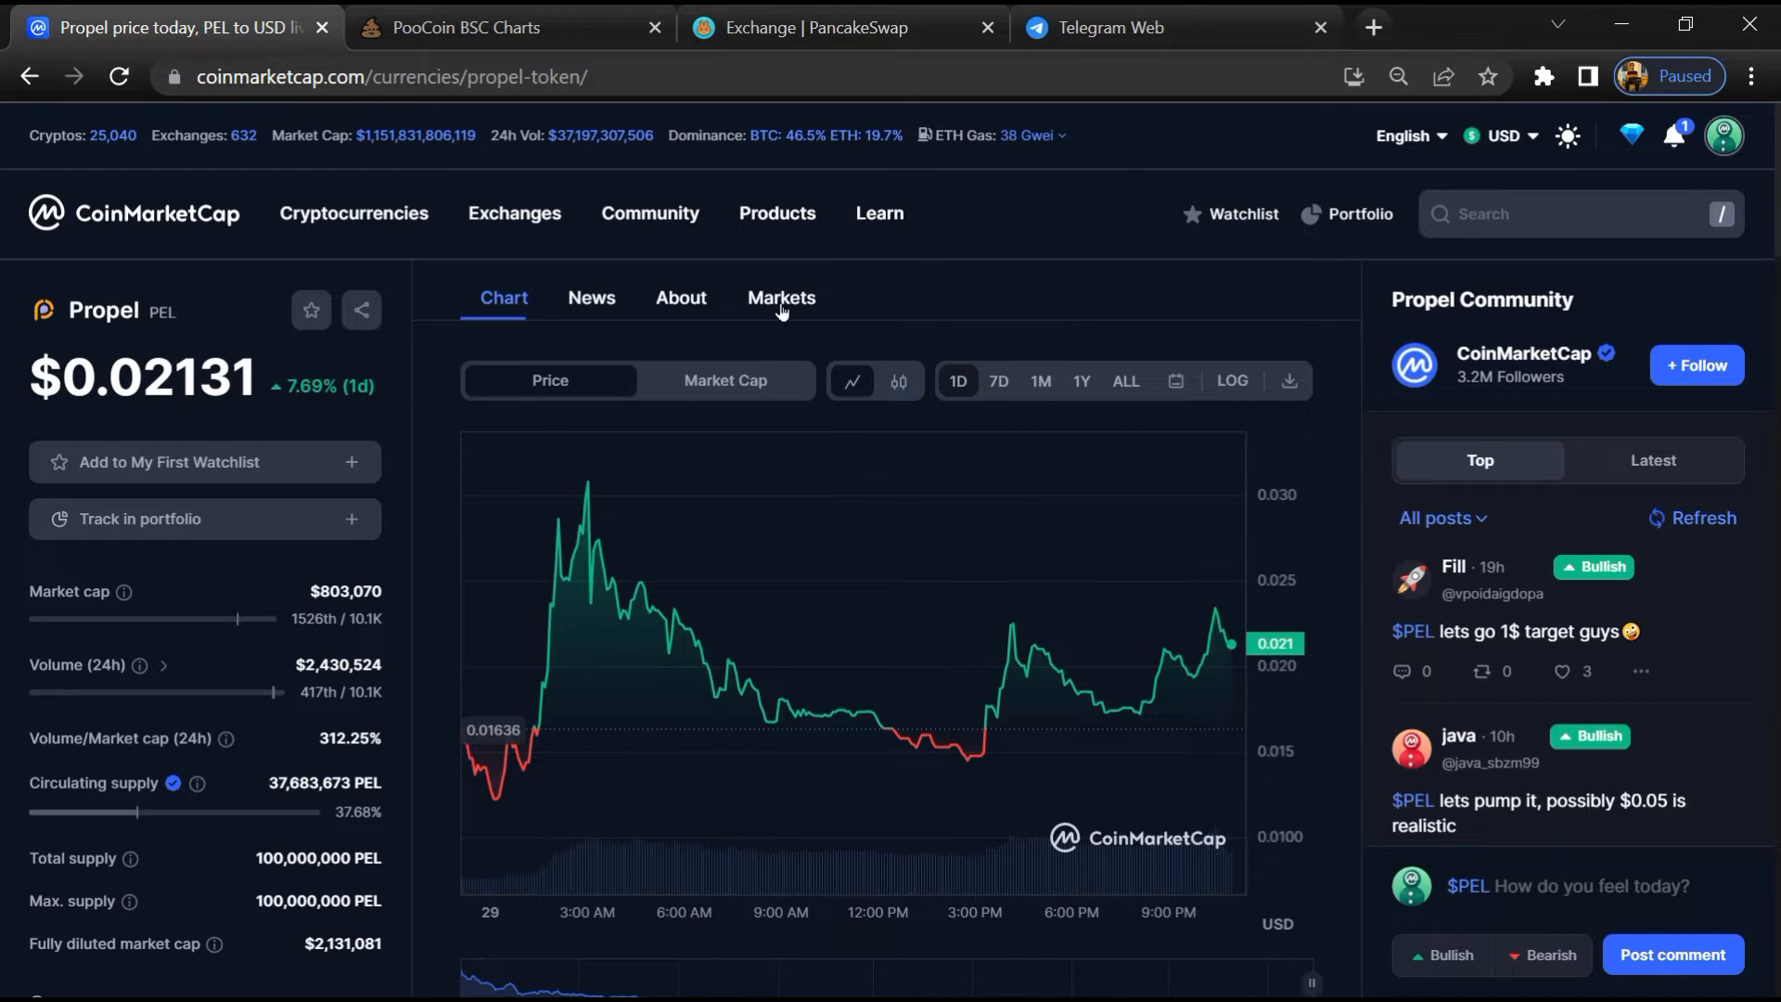
# Step: Show the Propel Markets table listing KuCoin, PancakeSwap and ApeSwap trading pairs
pyautogui.click(781, 297)
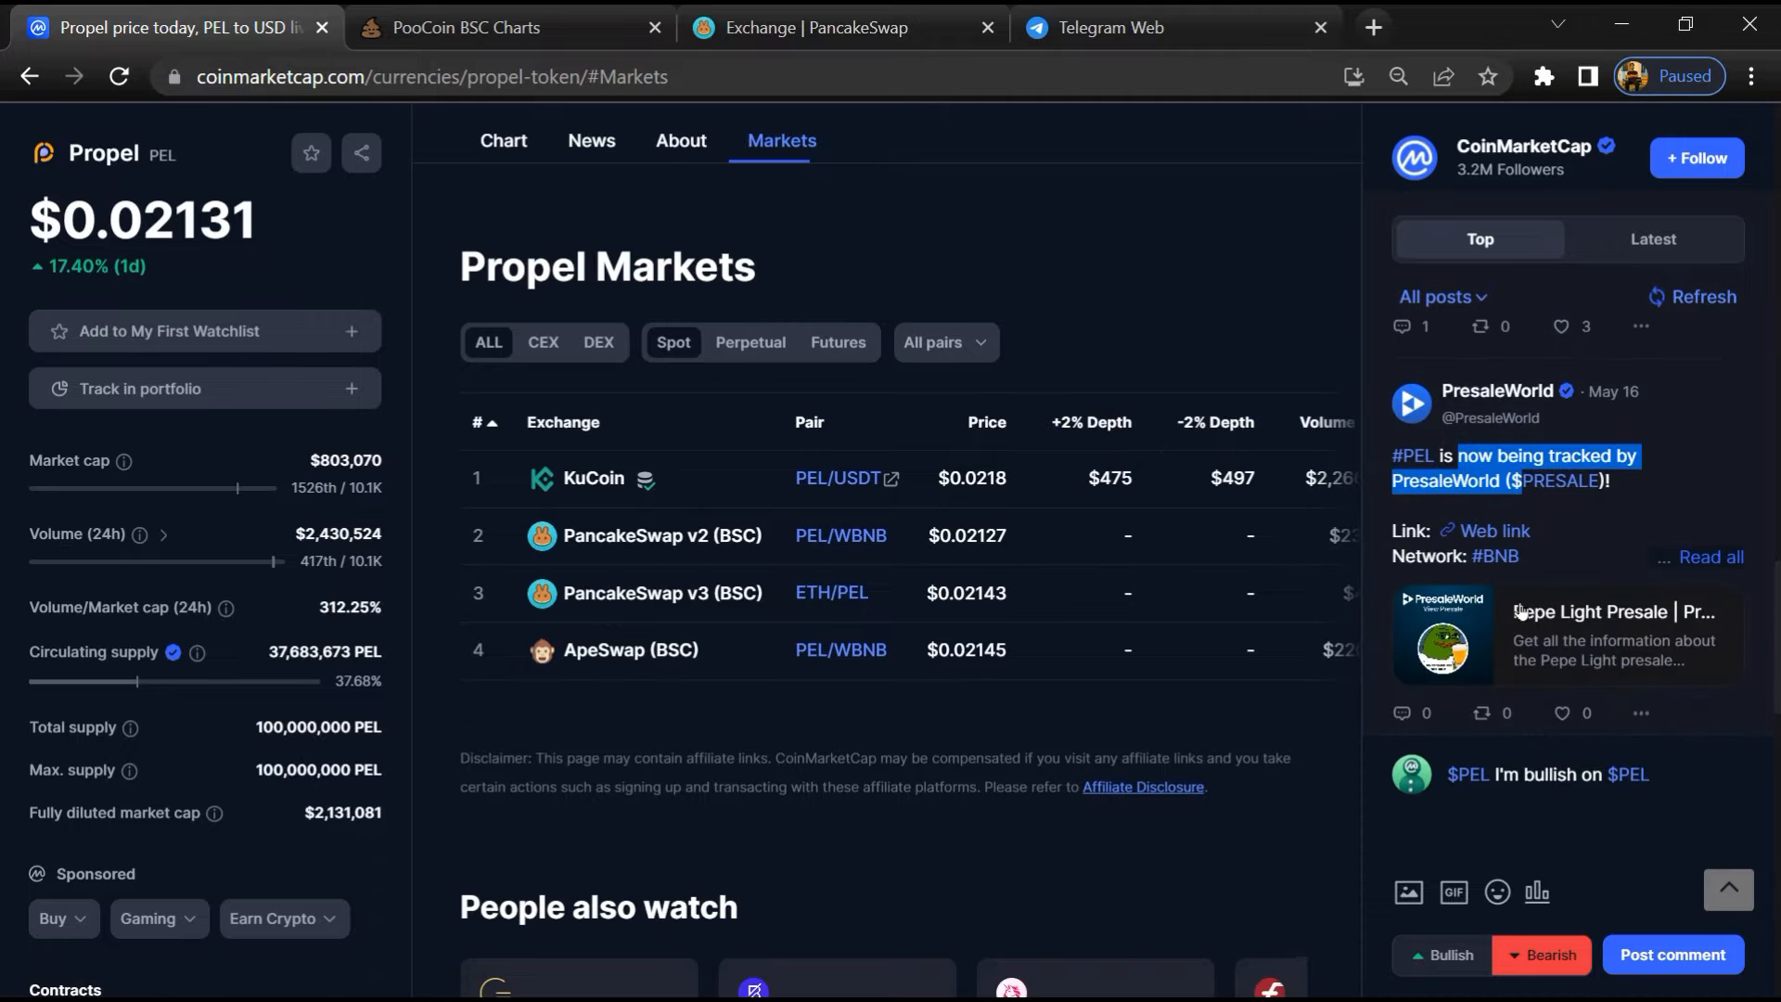
# Step: View the newest community posts, then go to Propel's official site propel.xyz
pyautogui.click(1651, 240)
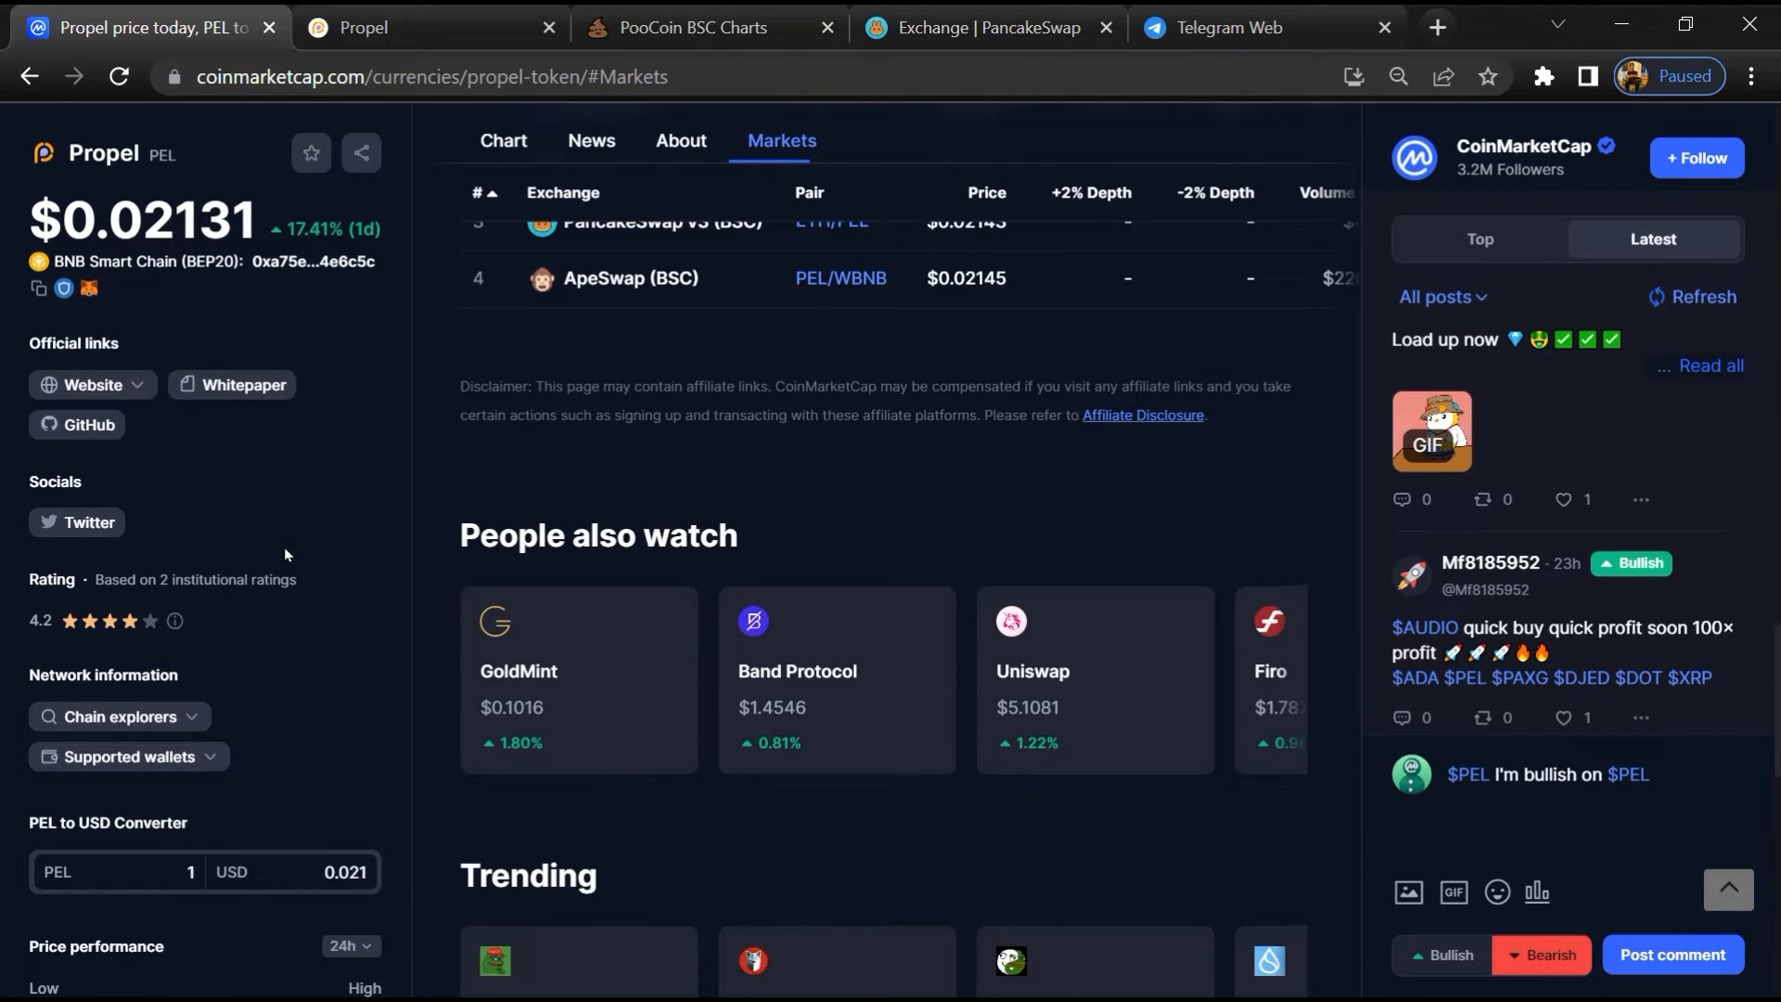
pyautogui.click(421, 26)
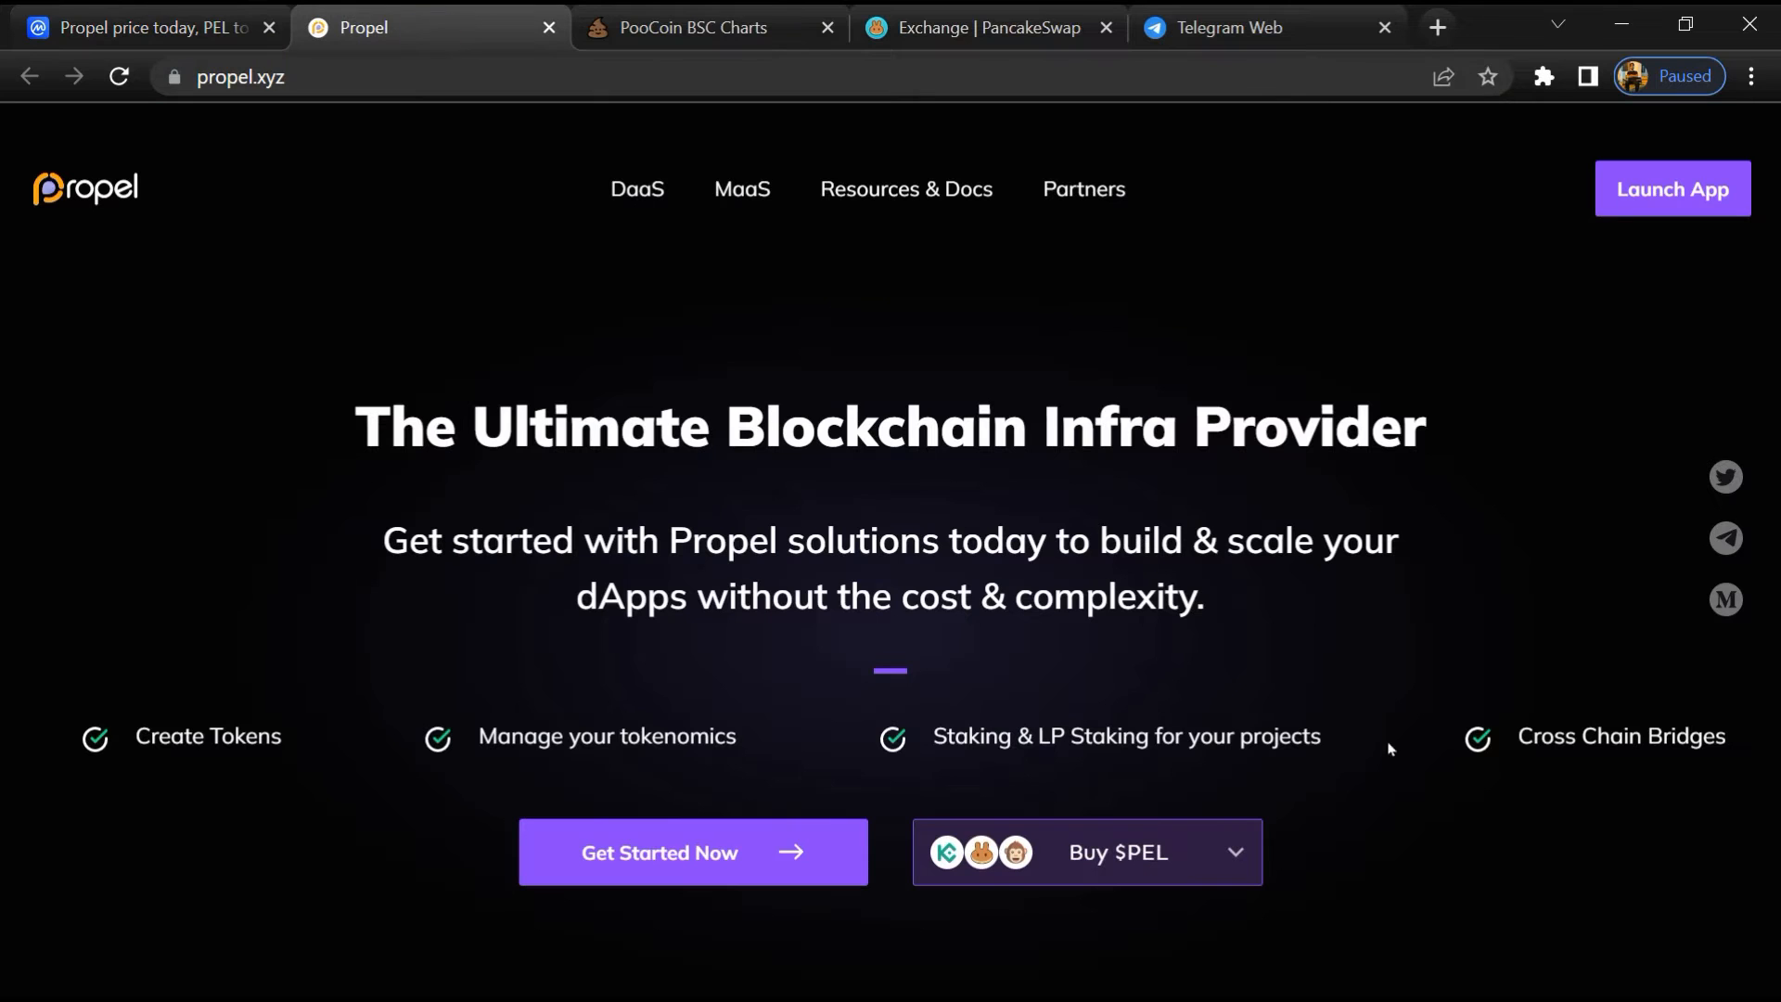
pyautogui.moveTo(1725, 538)
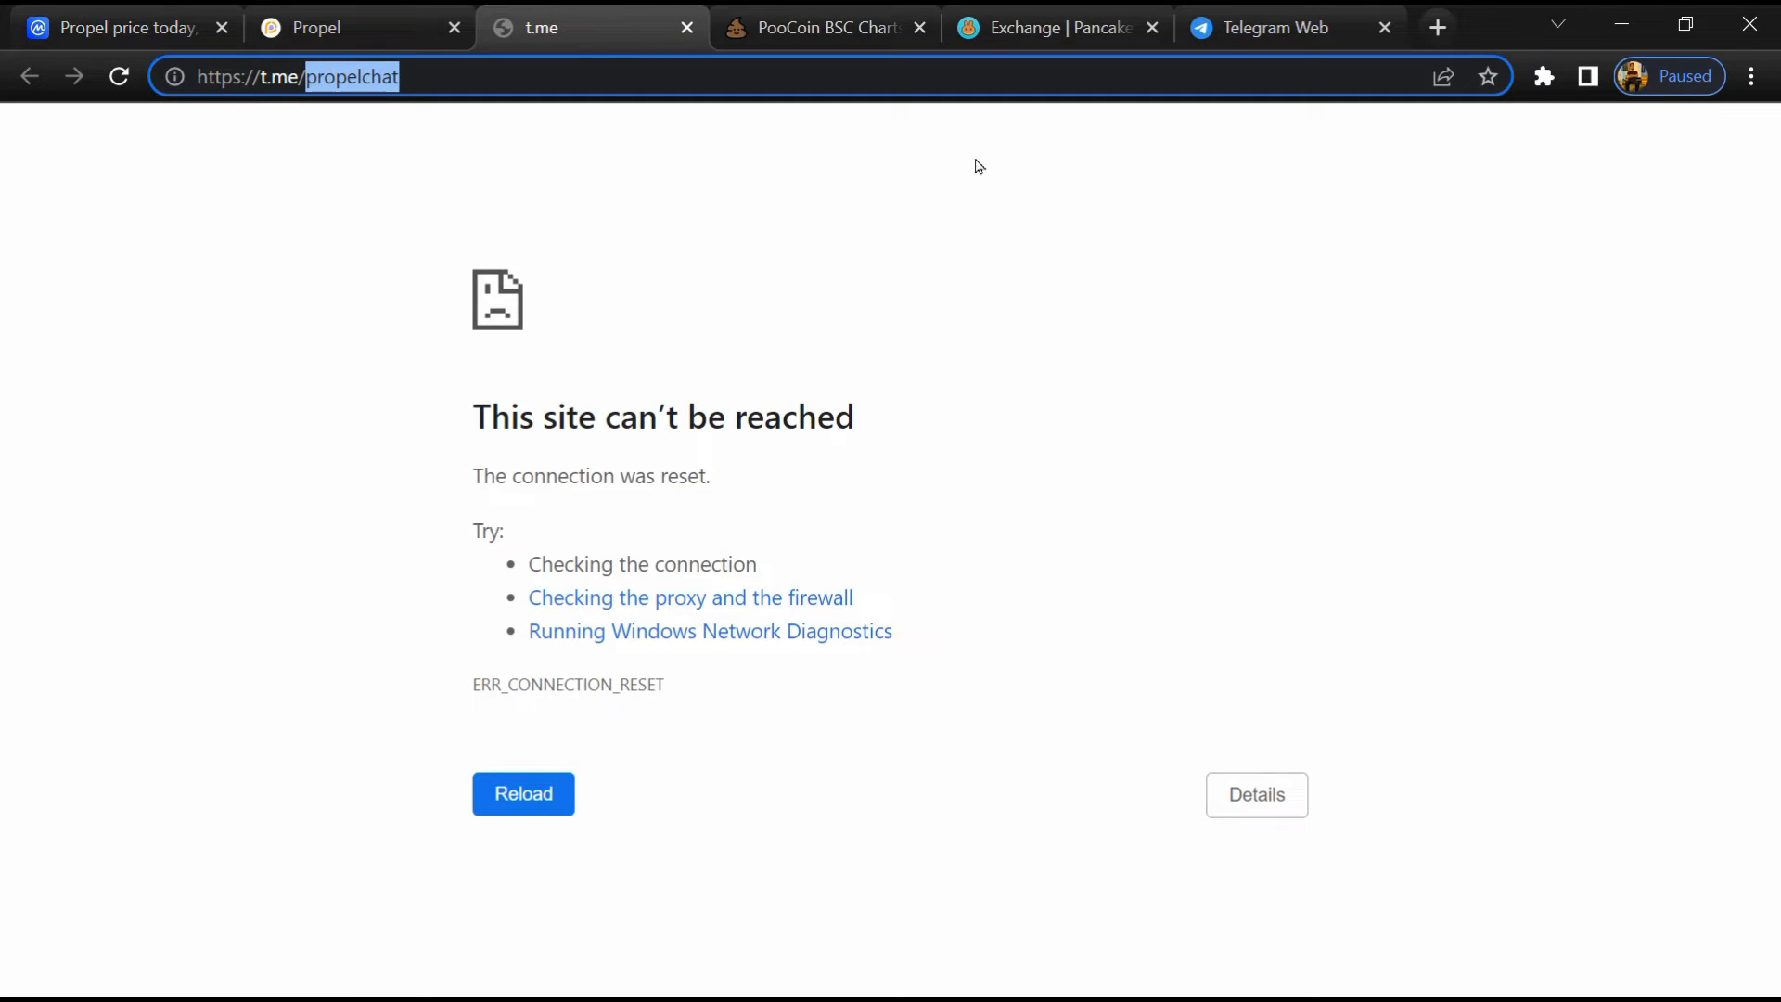
# Step: In Telegram Web, find propelchat and step through messages mentioning 'scam'
pyautogui.click(1287, 28)
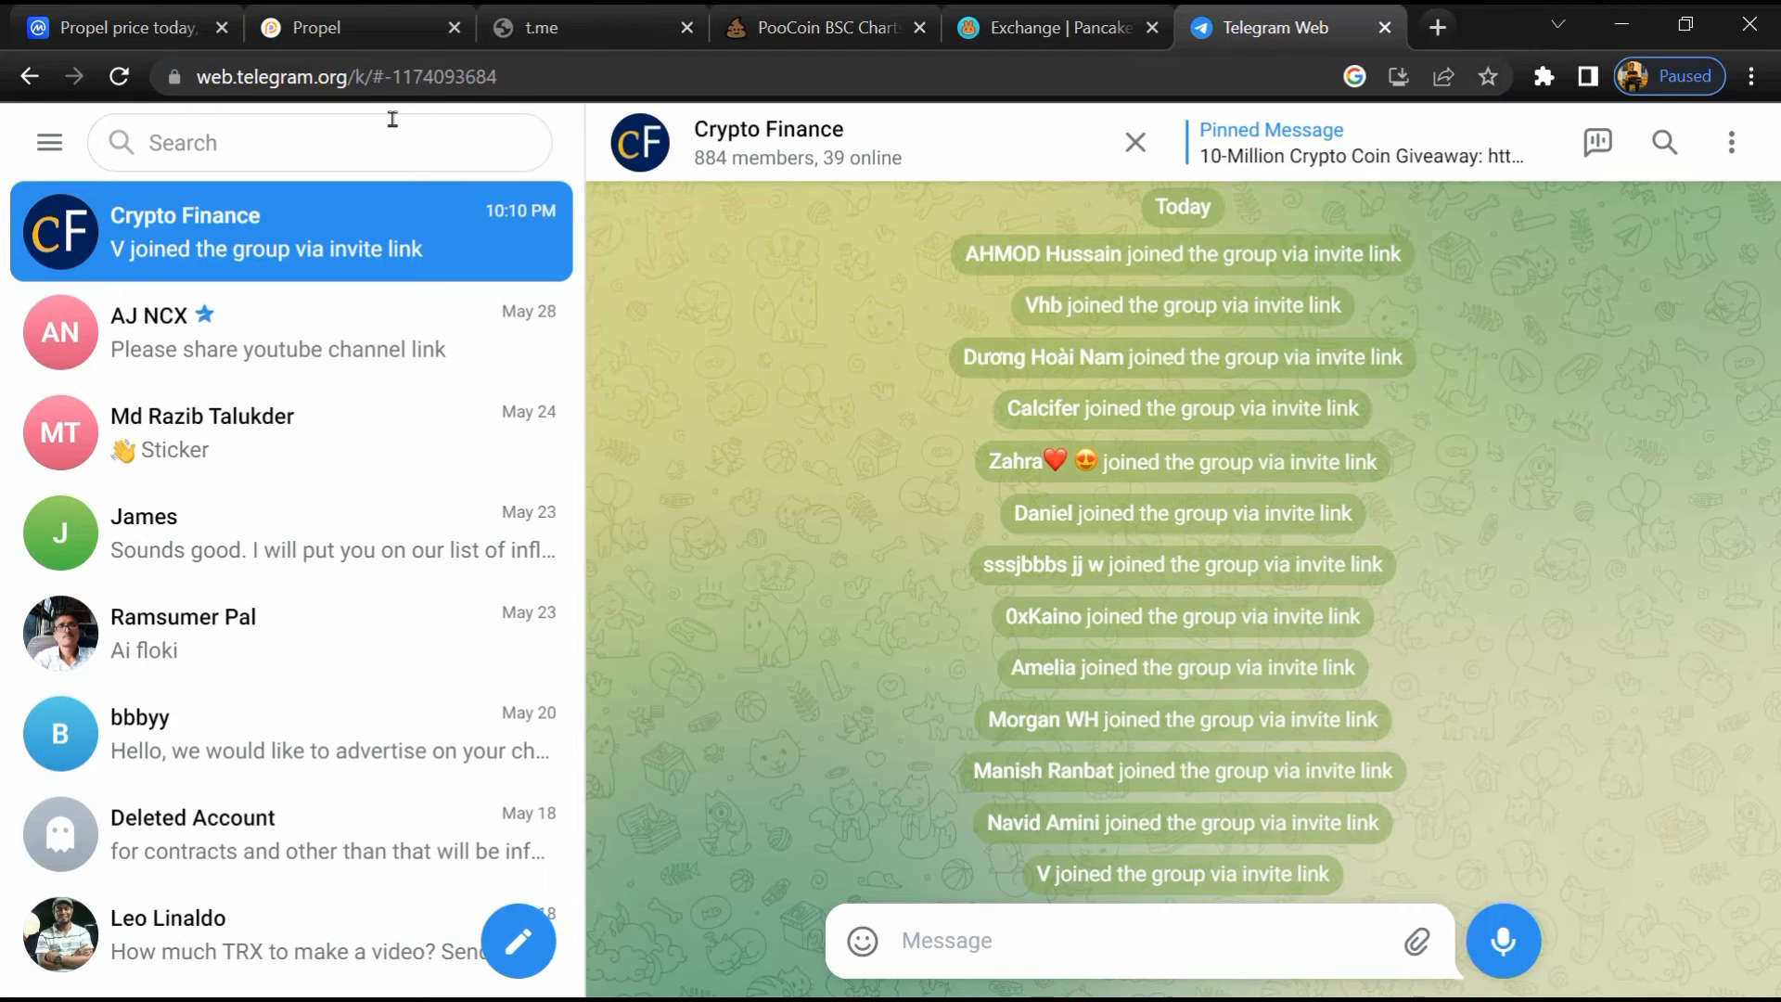
pyautogui.write('propelchat')
pyautogui.write('scam')
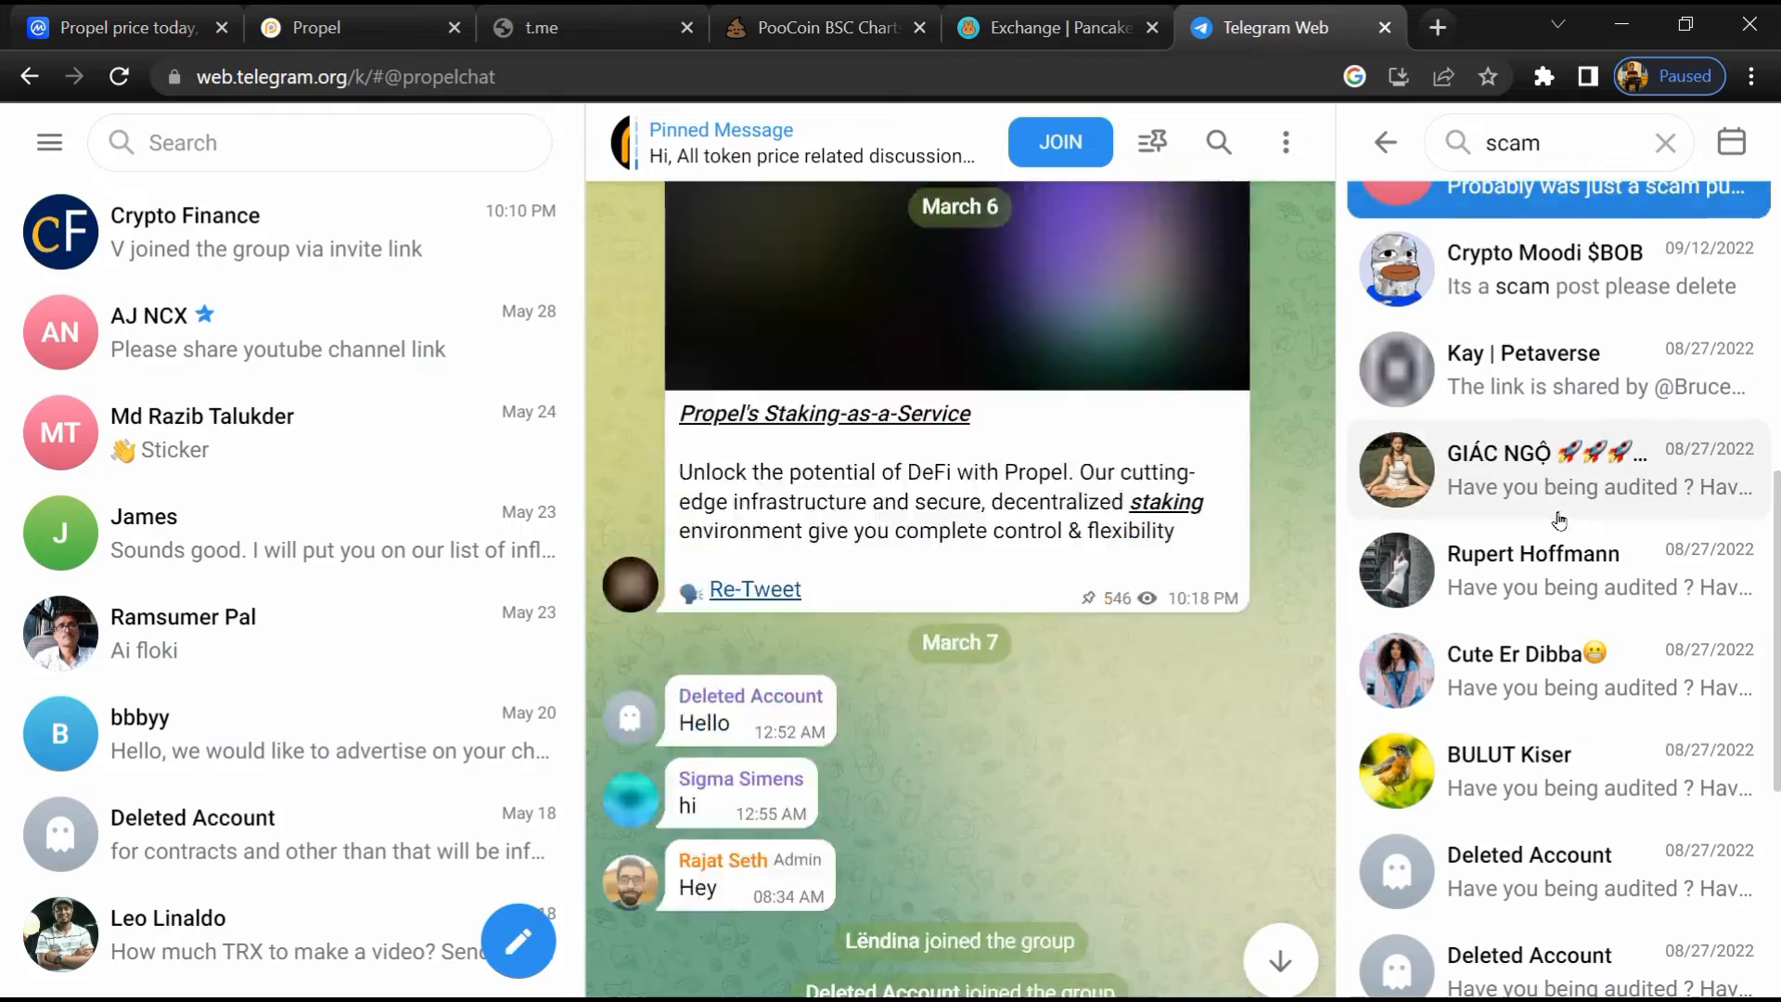
pyautogui.click(1556, 529)
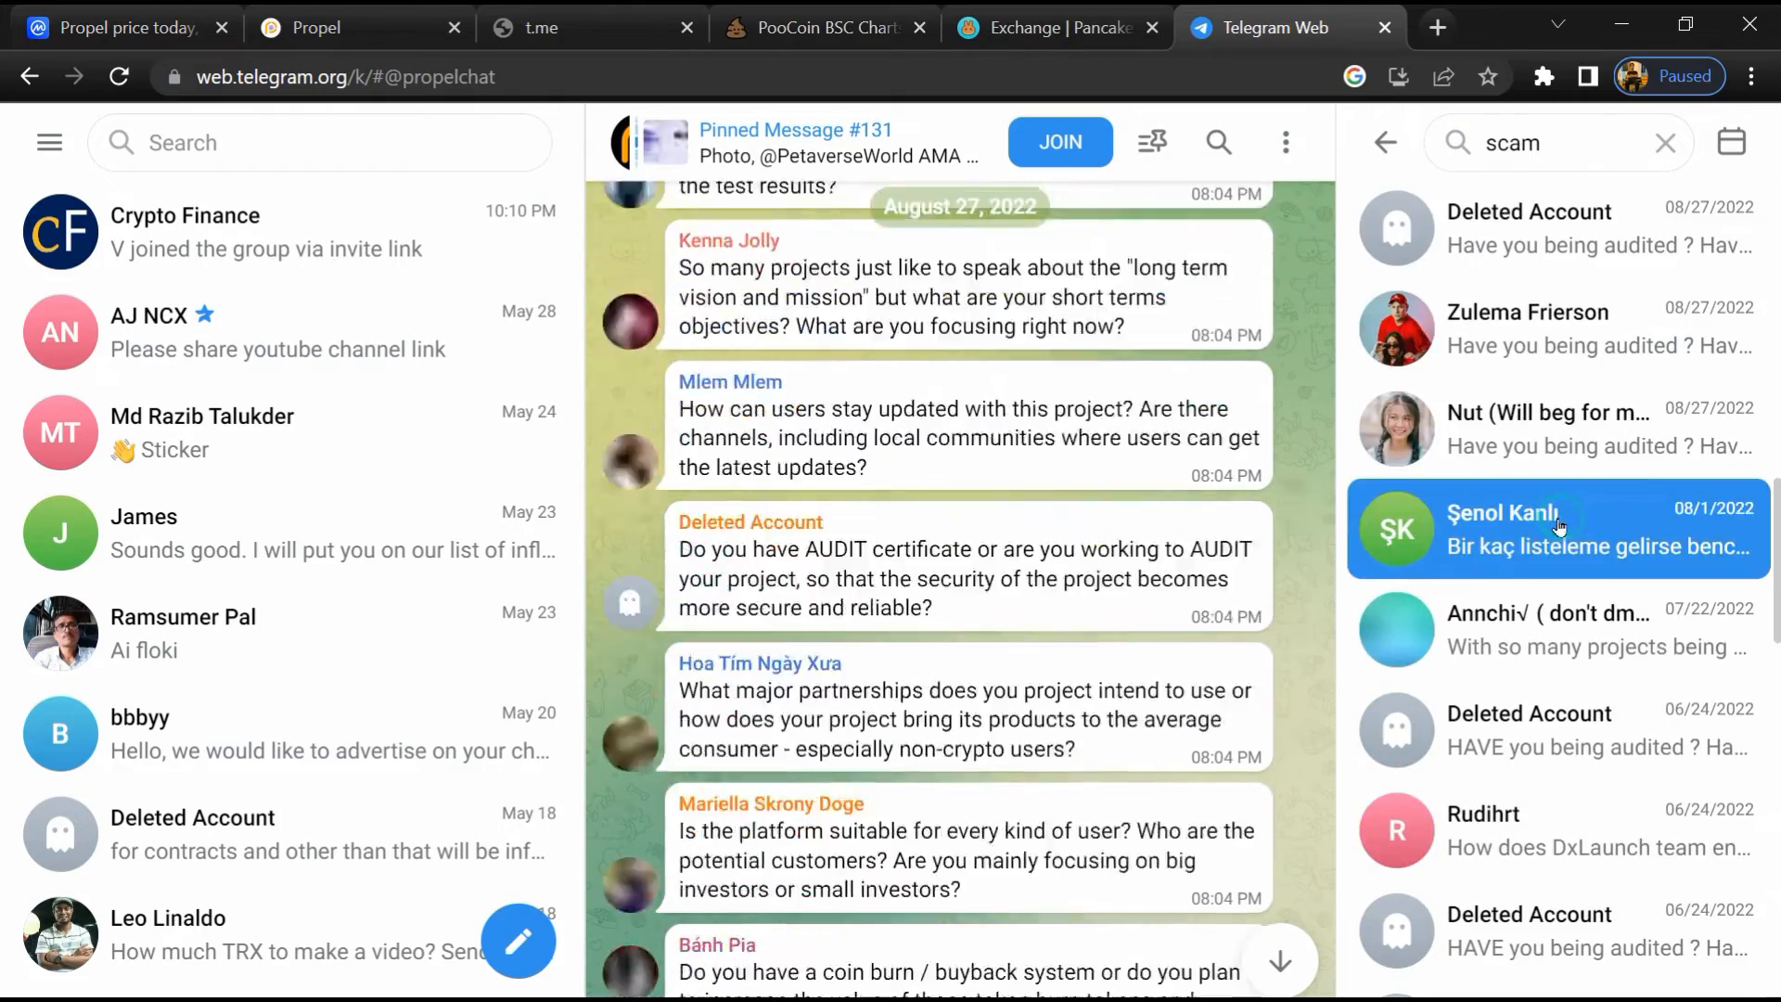
pyautogui.click(1557, 528)
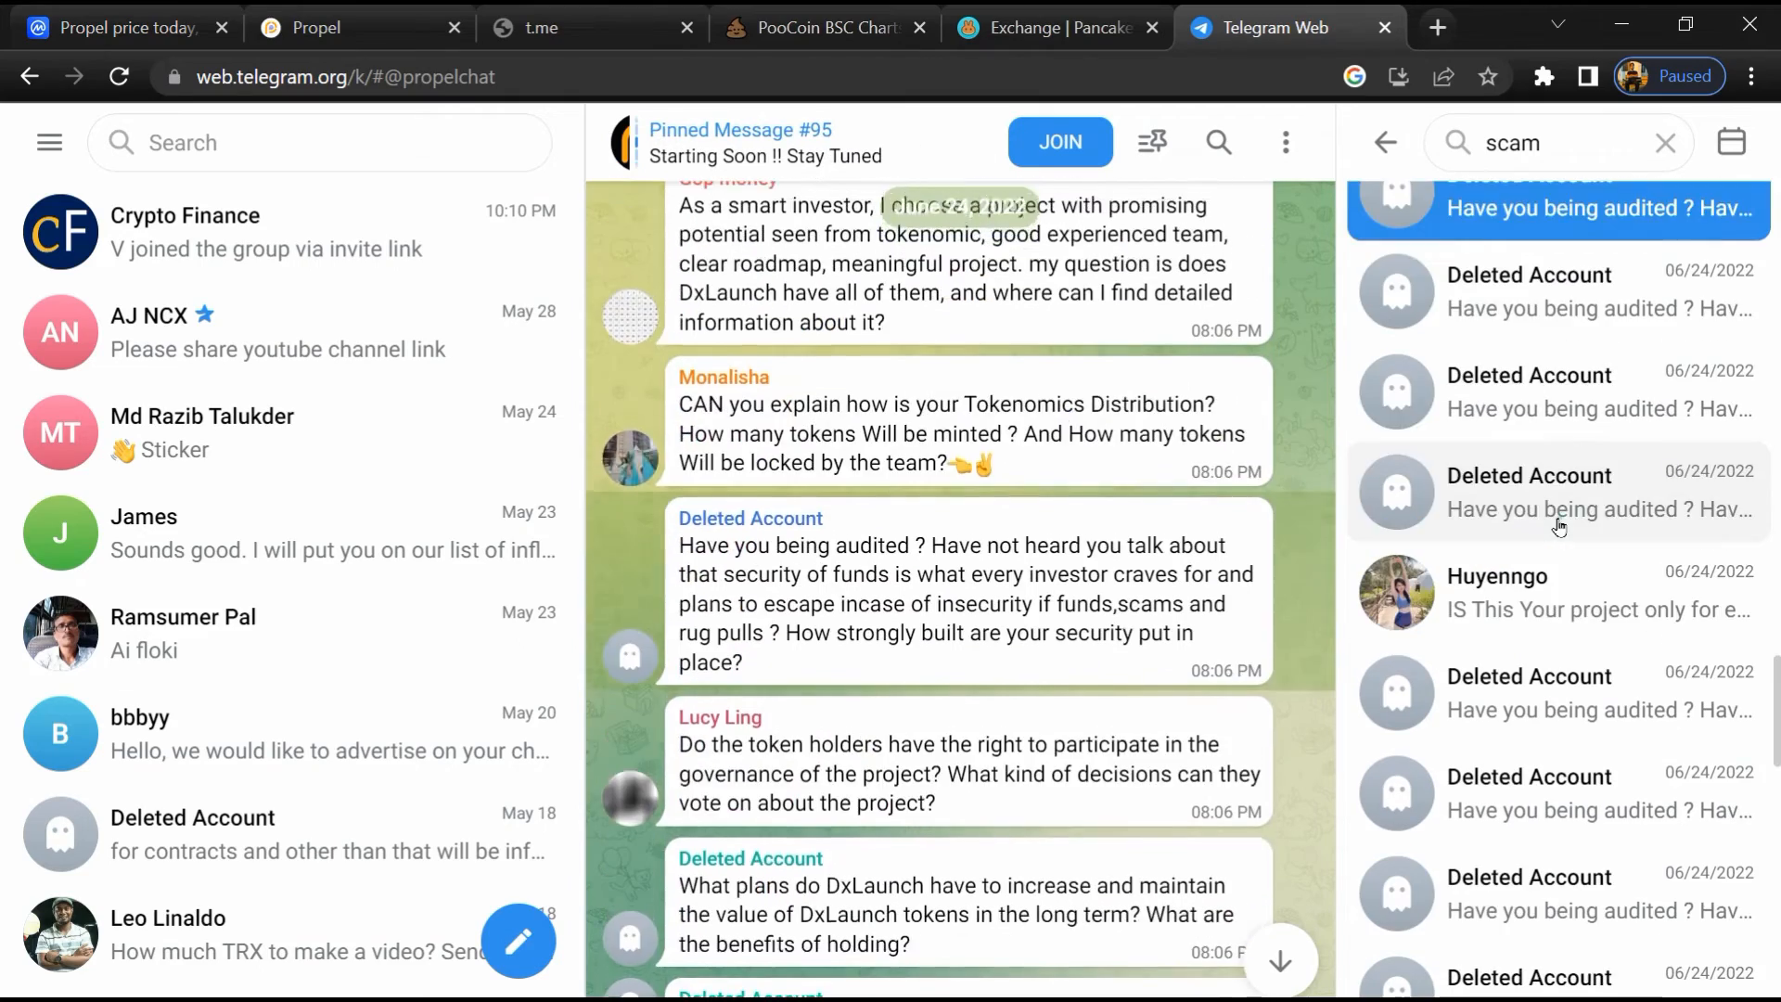
pyautogui.click(125, 26)
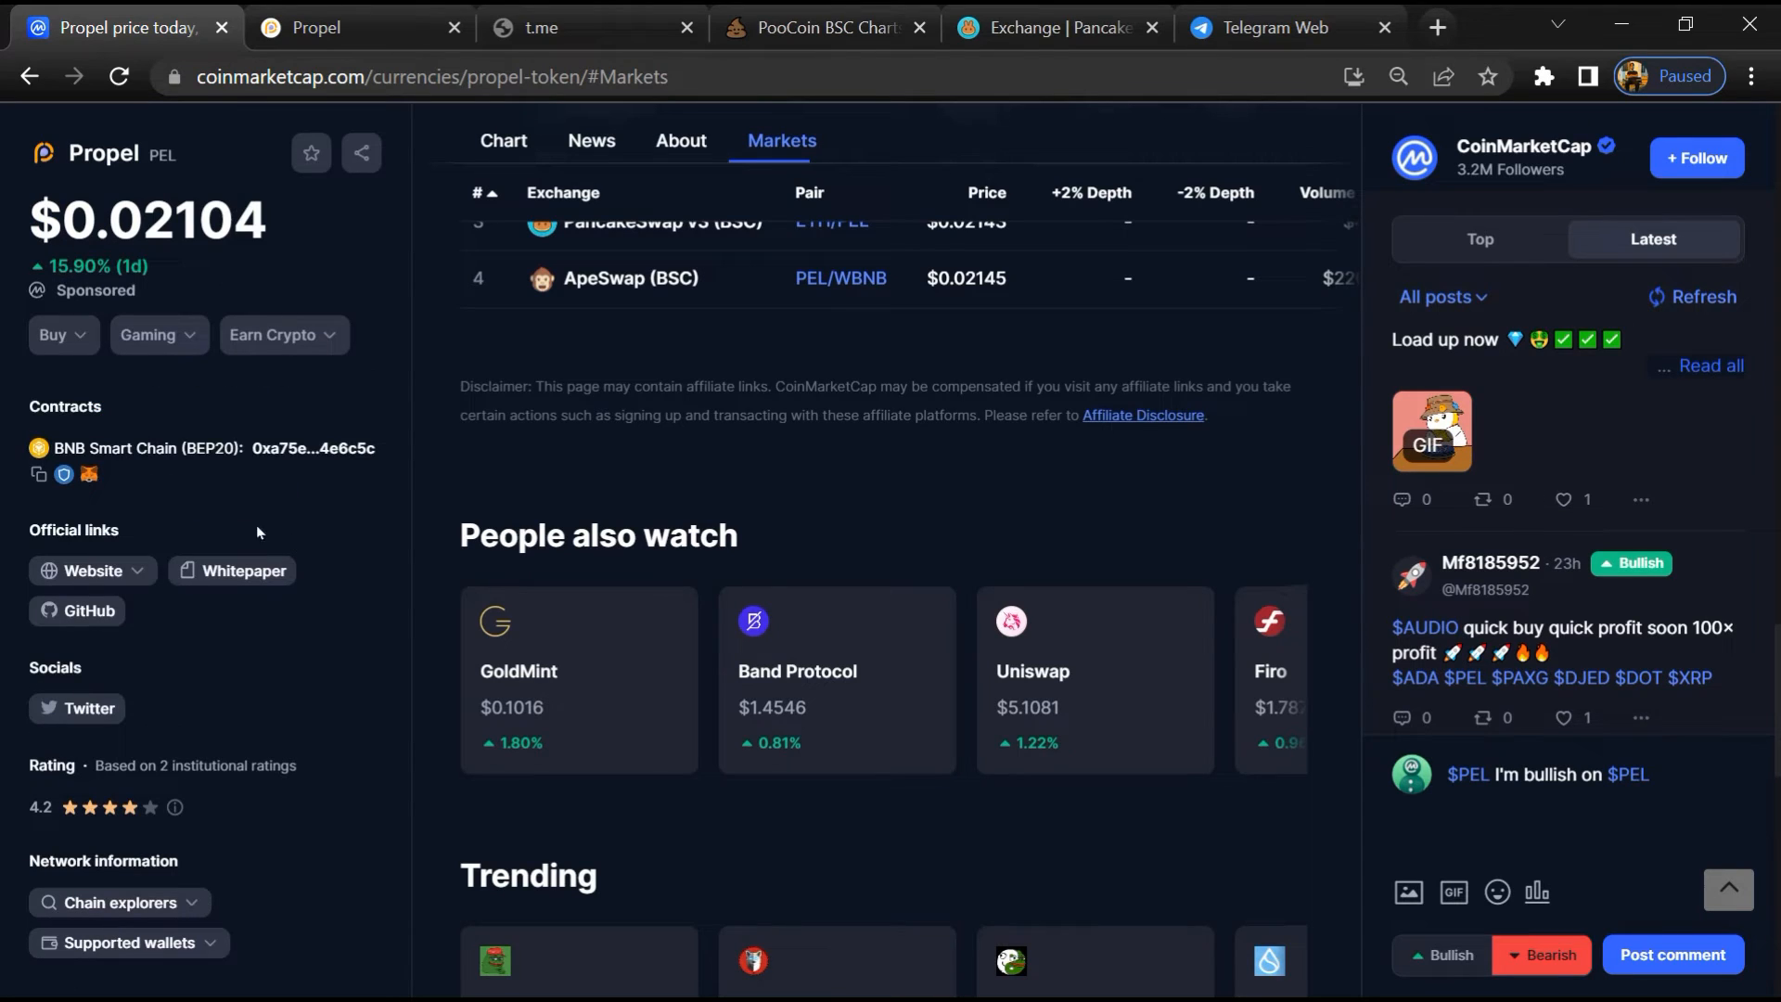
# Step: Copy Propel's BNB Smart Chain contract address from CoinMarketCap and move to PooCoin
pyautogui.click(37, 473)
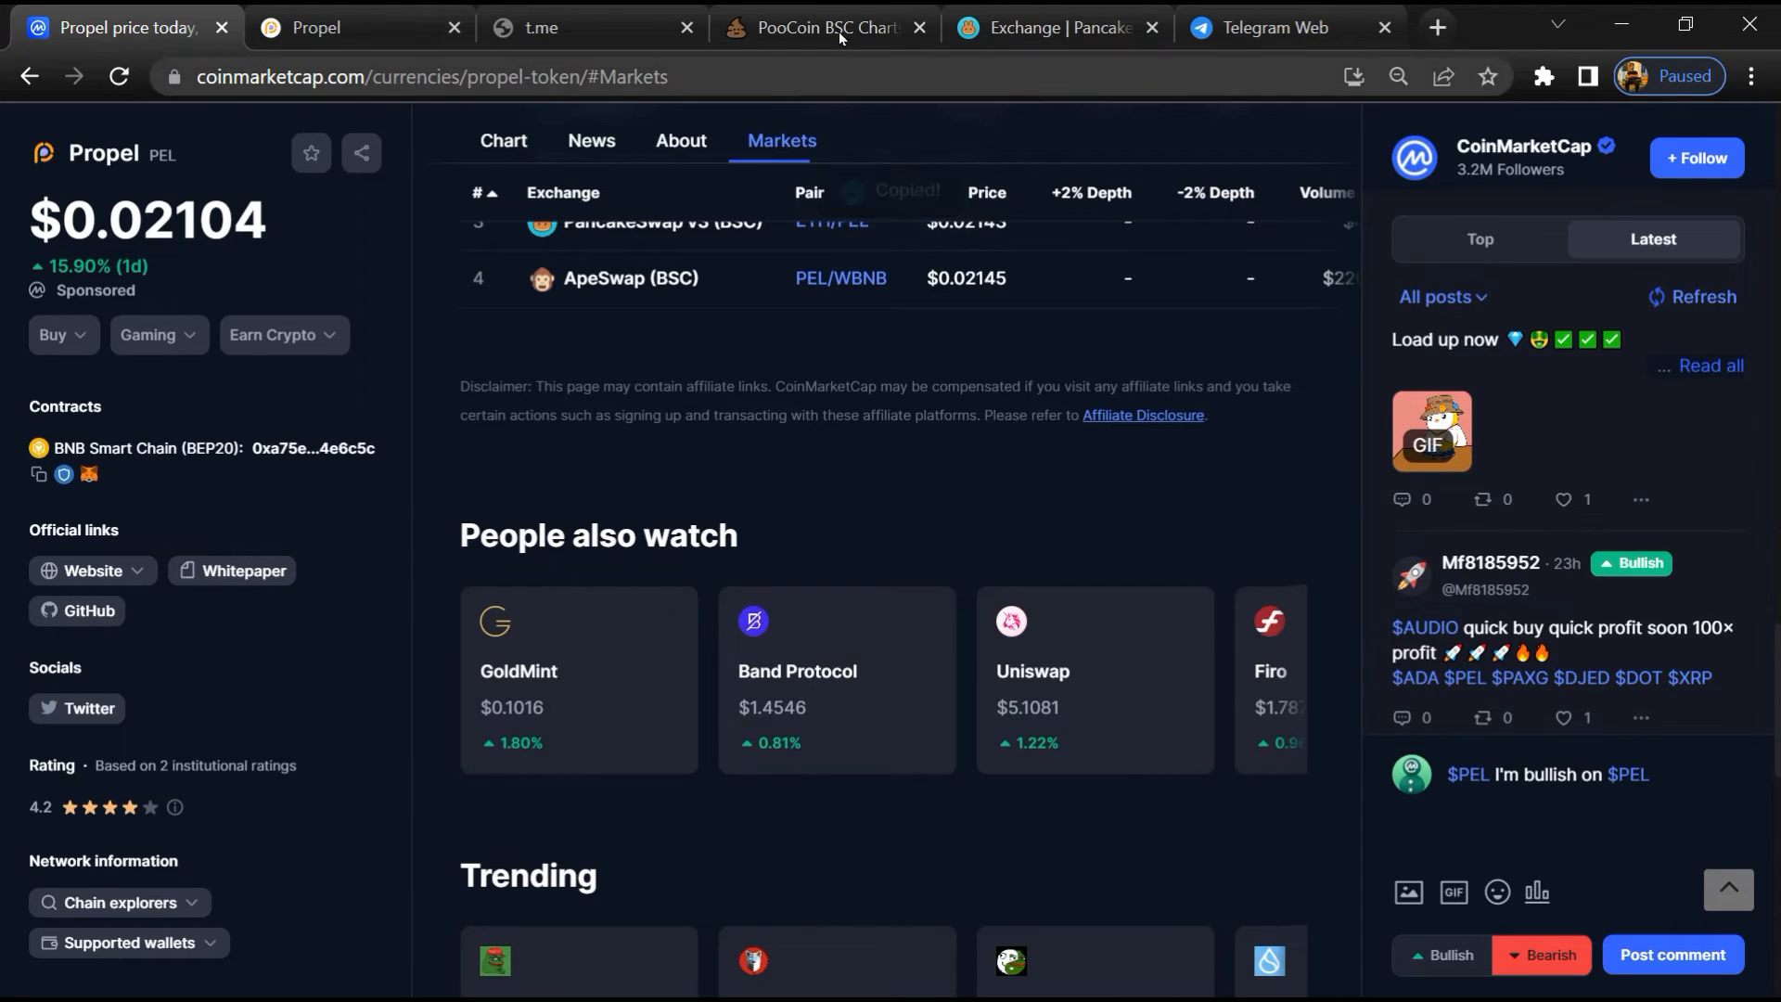
pyautogui.click(823, 26)
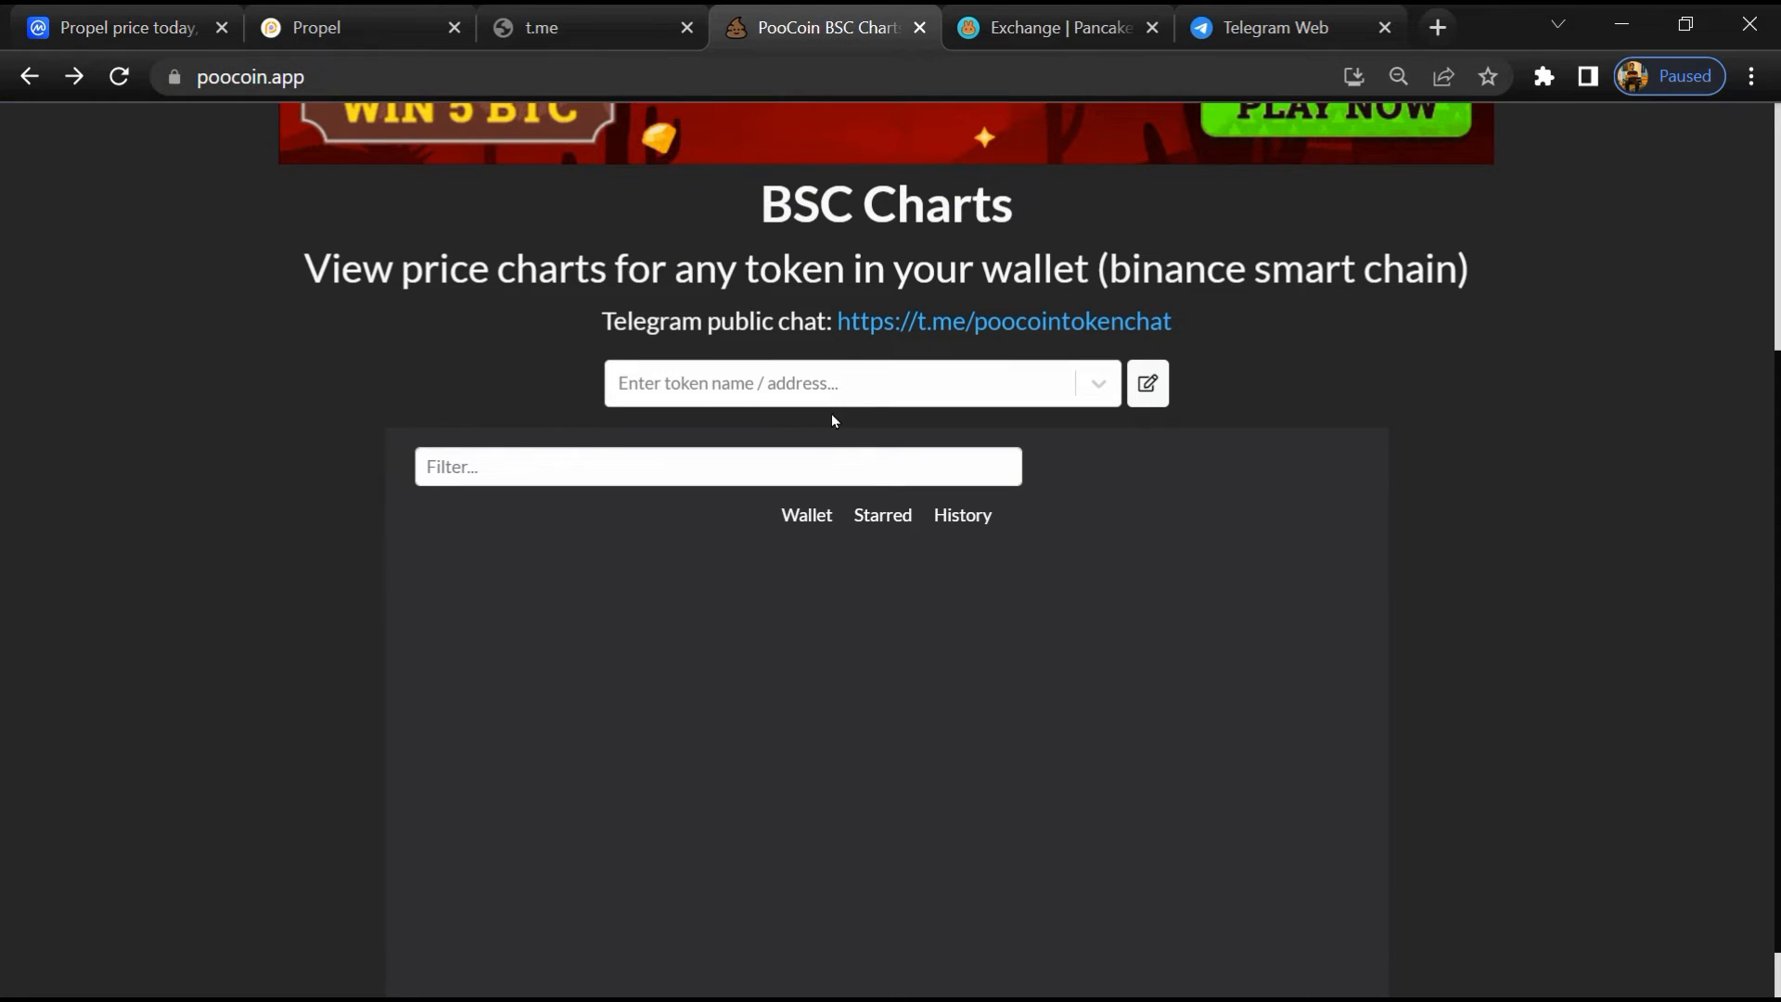
# Step: Paste the PEL contract into PooCoin's token search and load the Propel Token (PEL) chart
pyautogui.rightClick(835, 382)
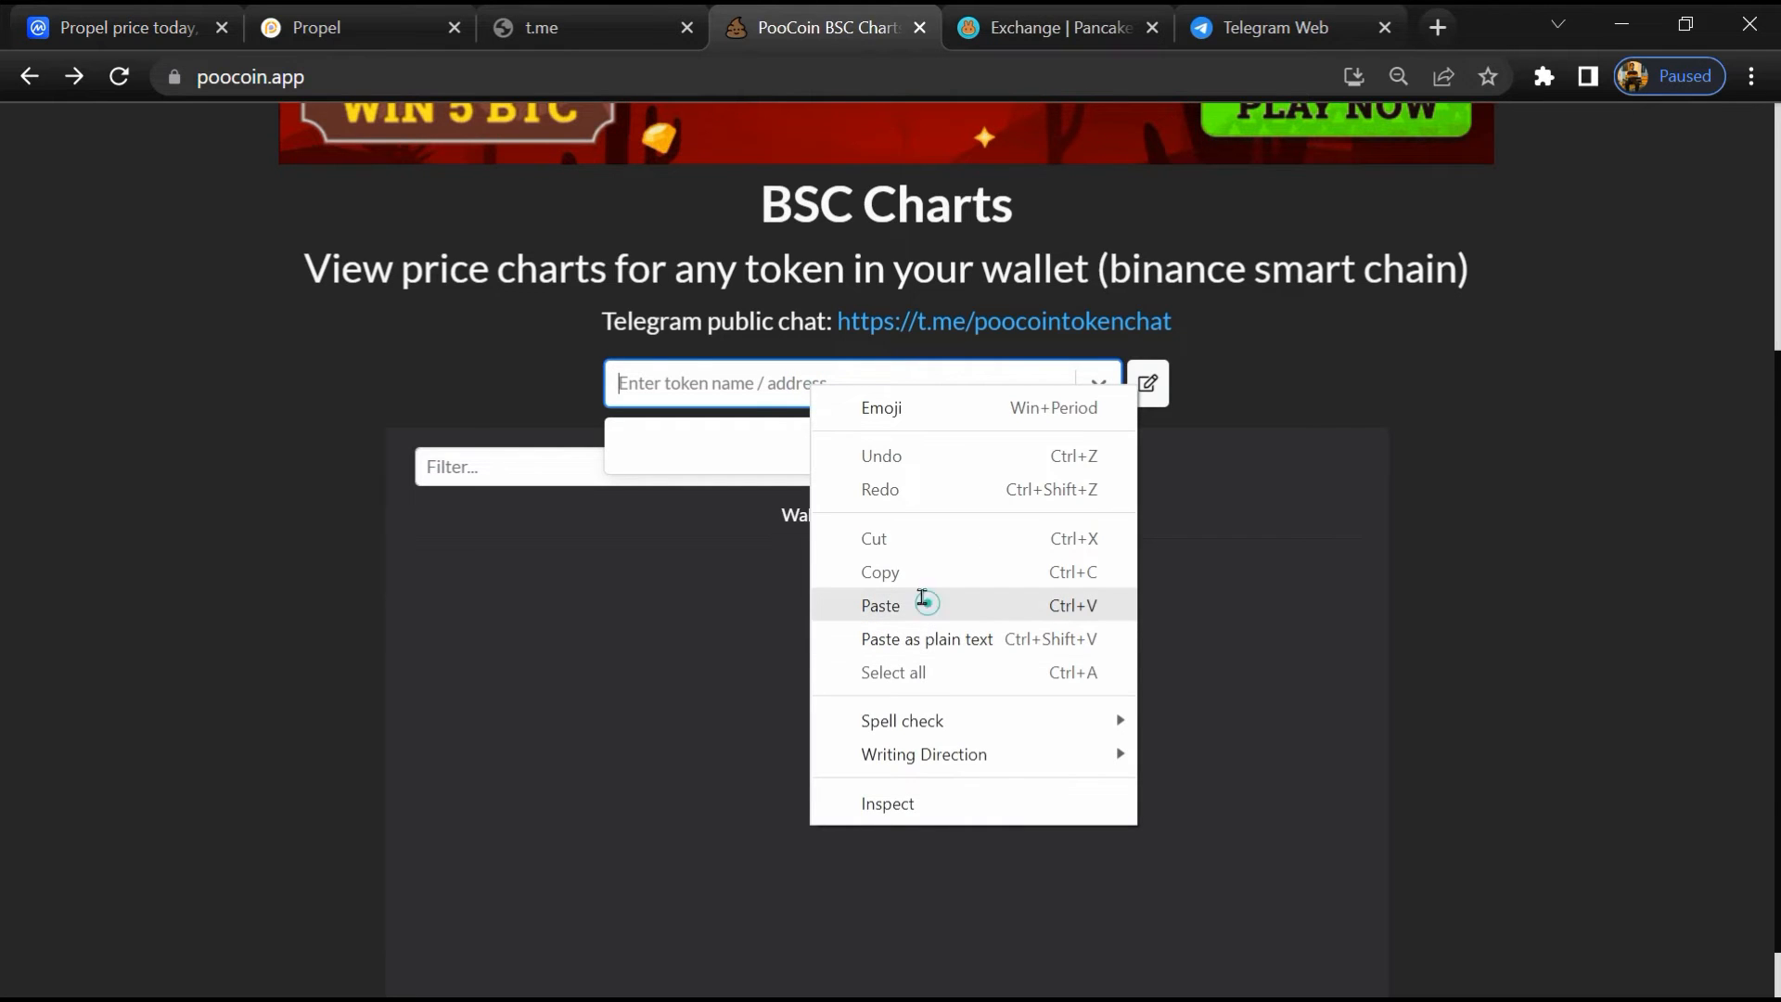
pyautogui.click(880, 605)
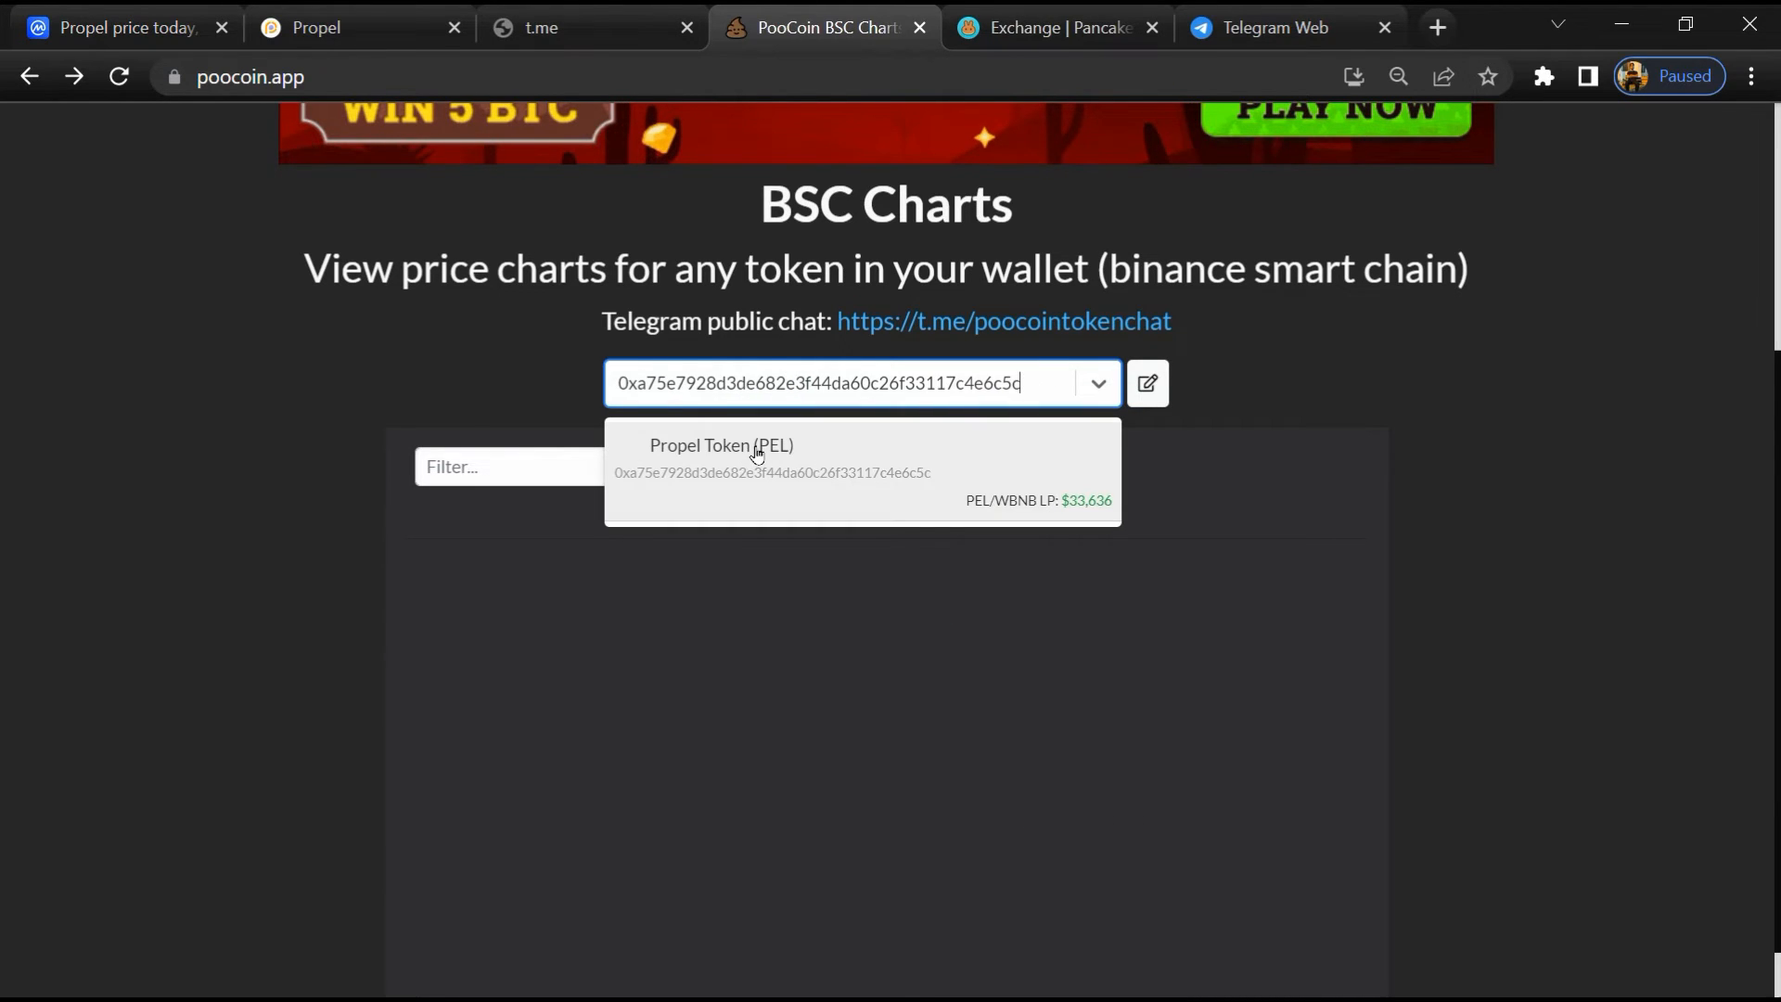
pyautogui.click(720, 443)
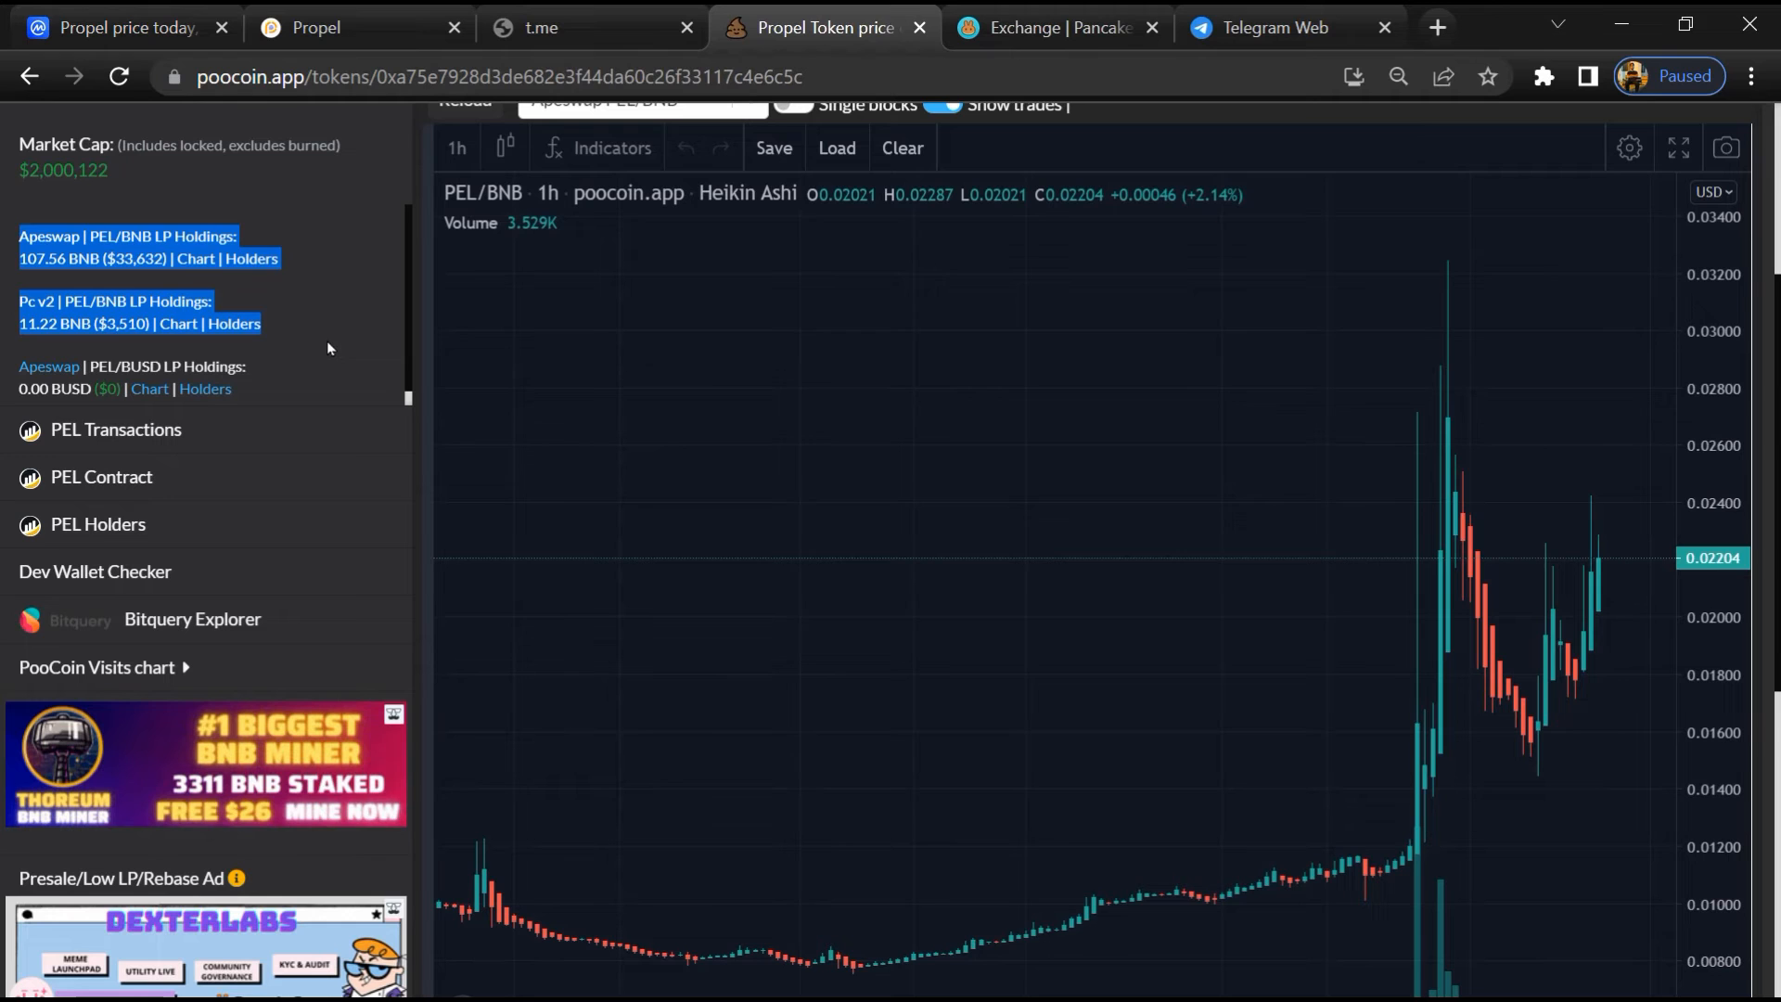
# Step: Review PEL's recent trades, biggest buyers and biggest sellers, then move to PancakeSwap
pyautogui.scroll(-3)
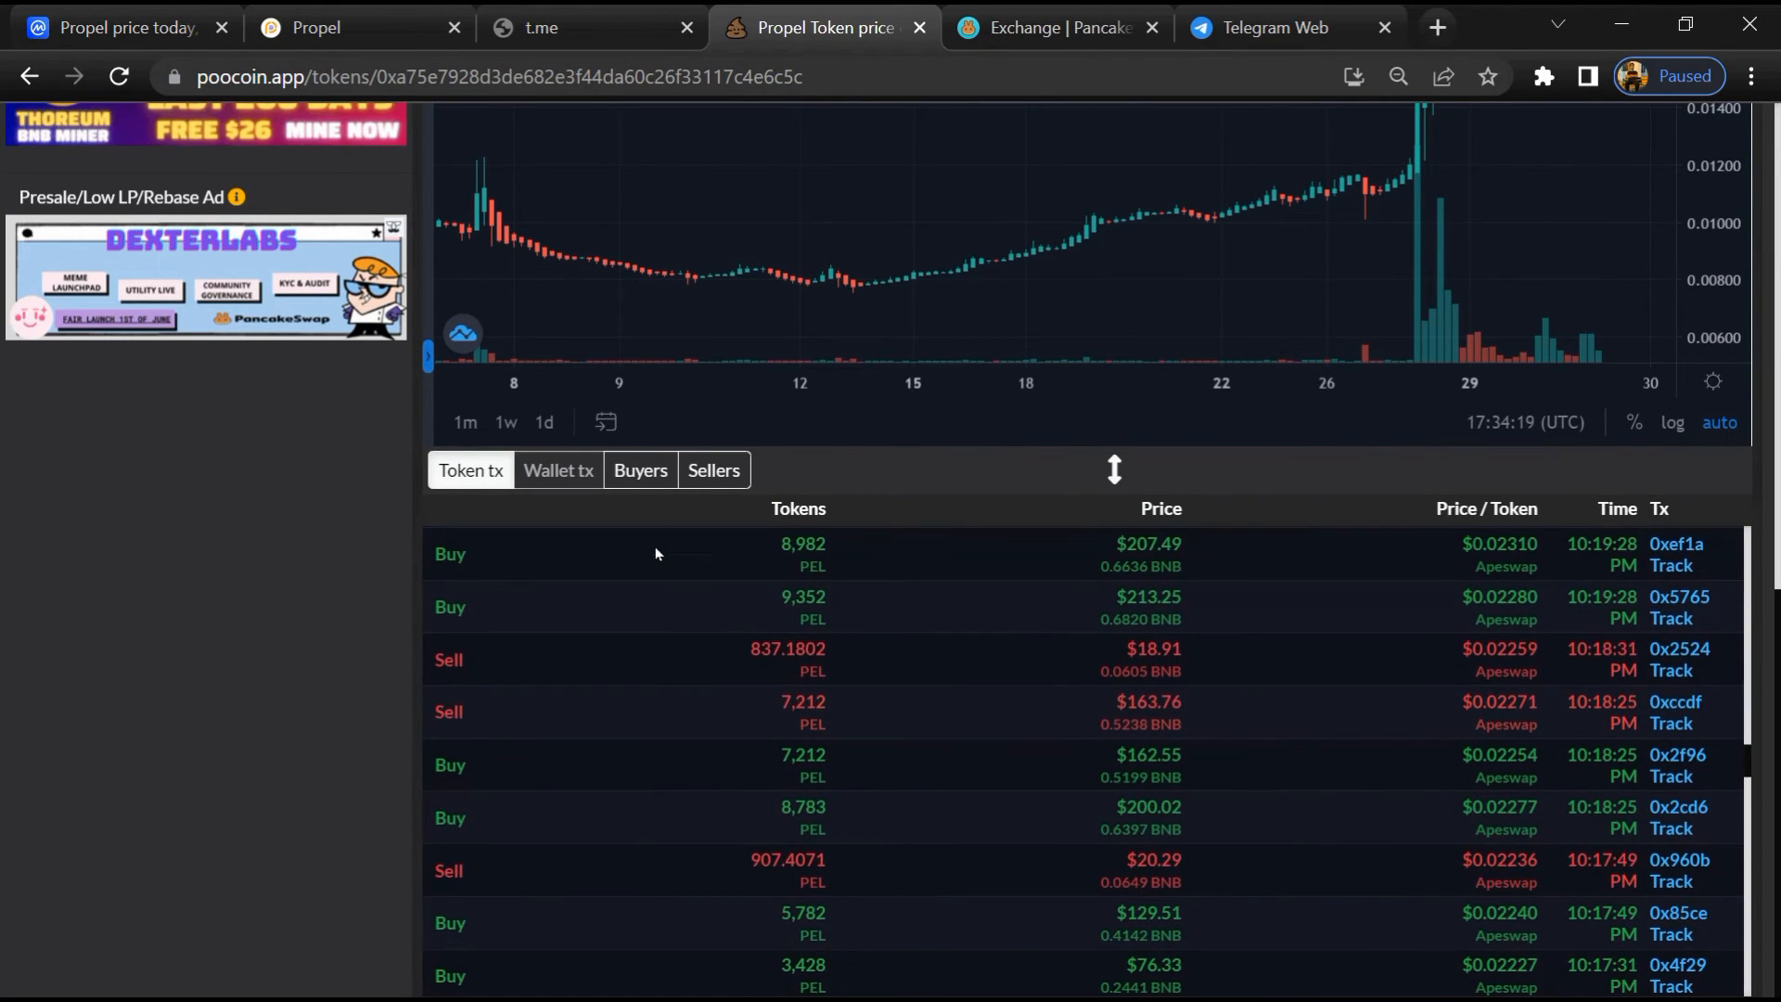
pyautogui.click(639, 470)
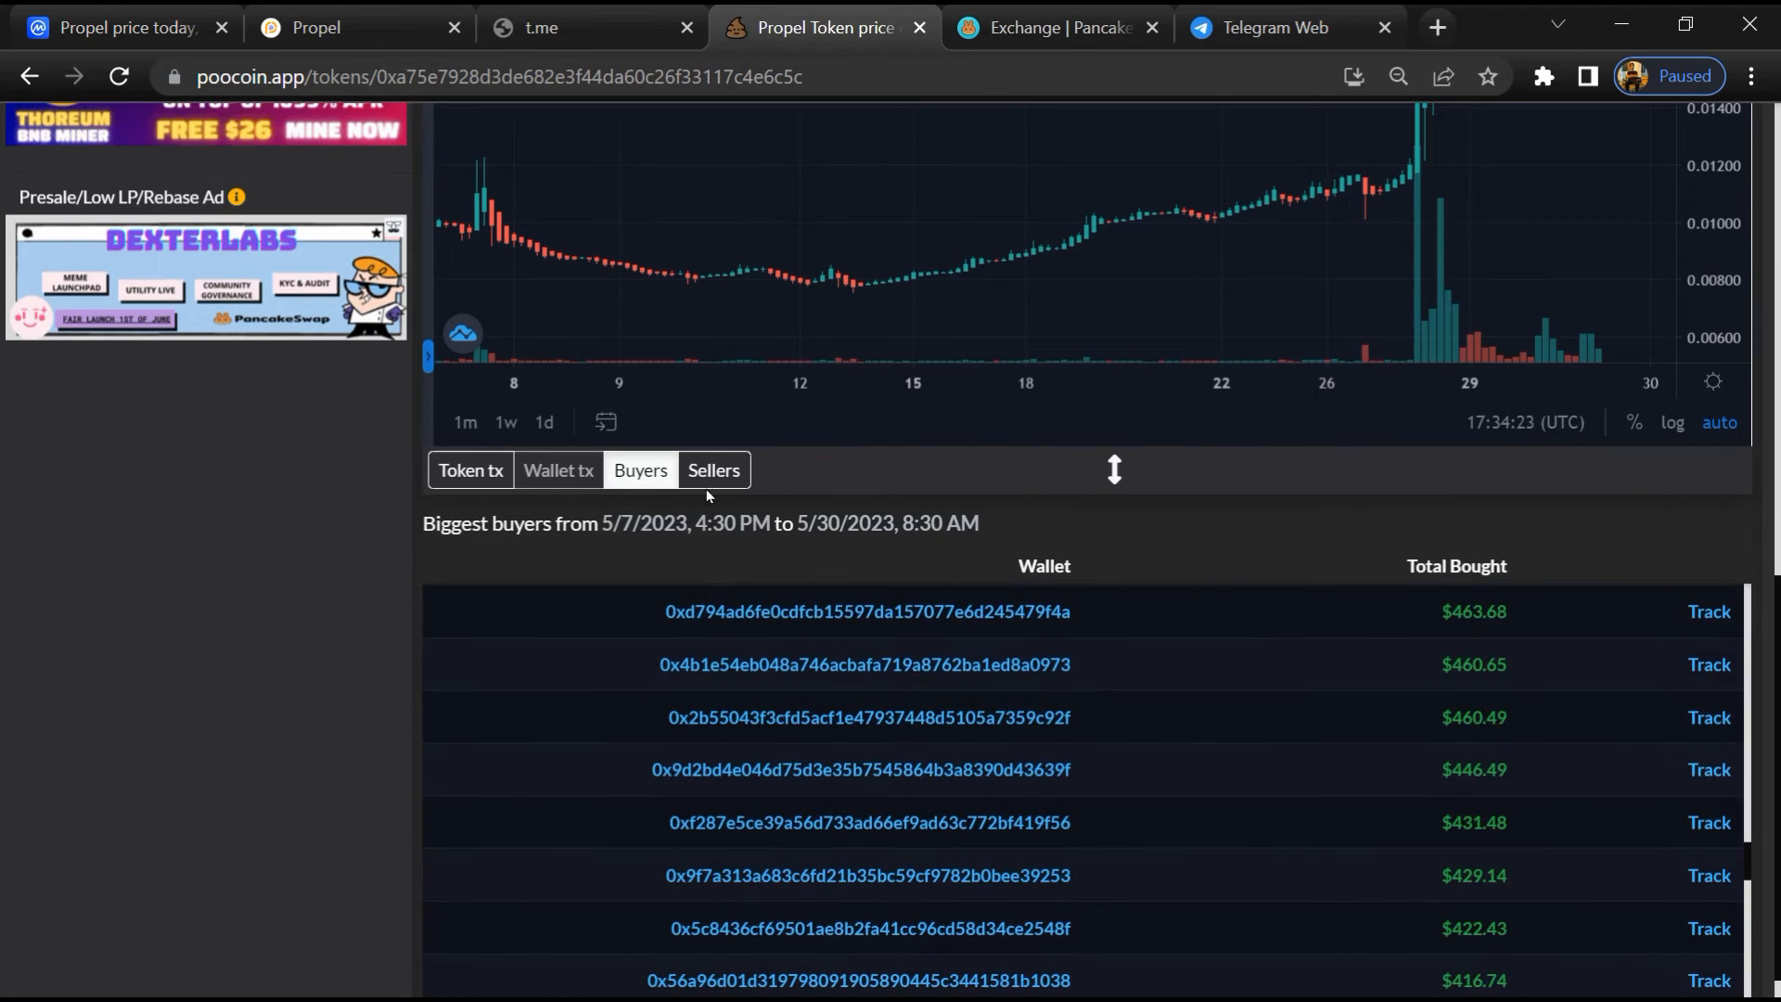
pyautogui.click(713, 469)
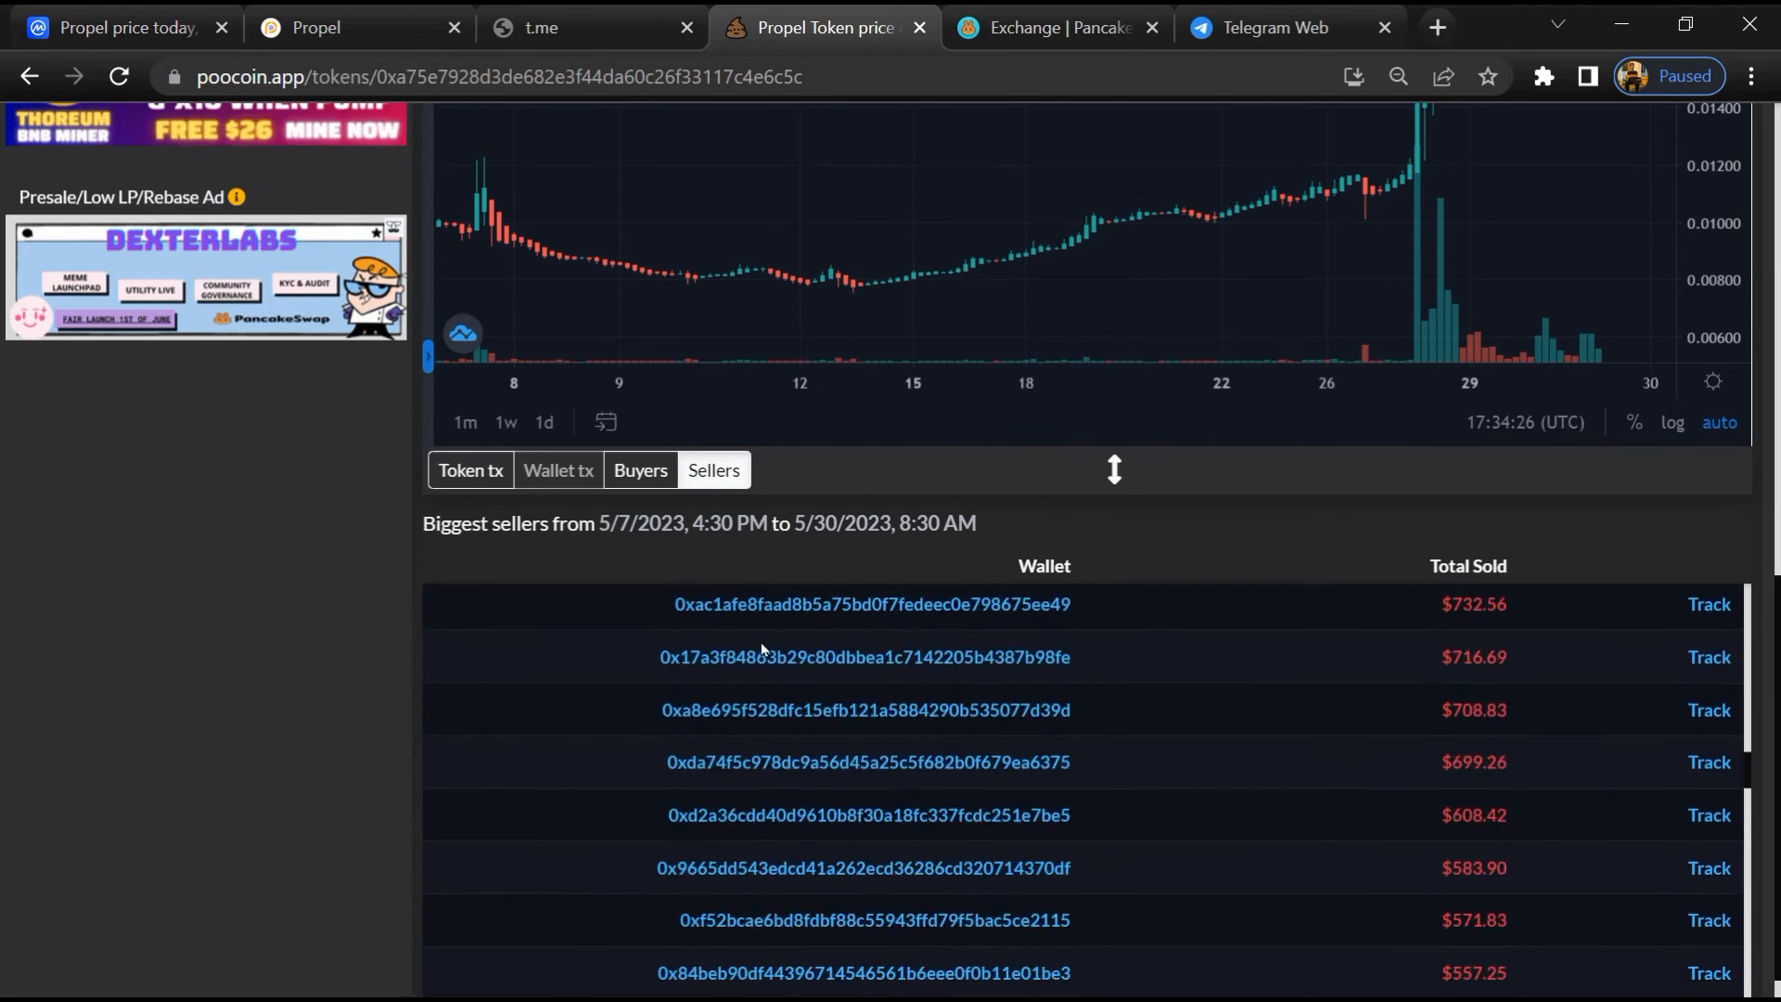
pyautogui.scroll(-3)
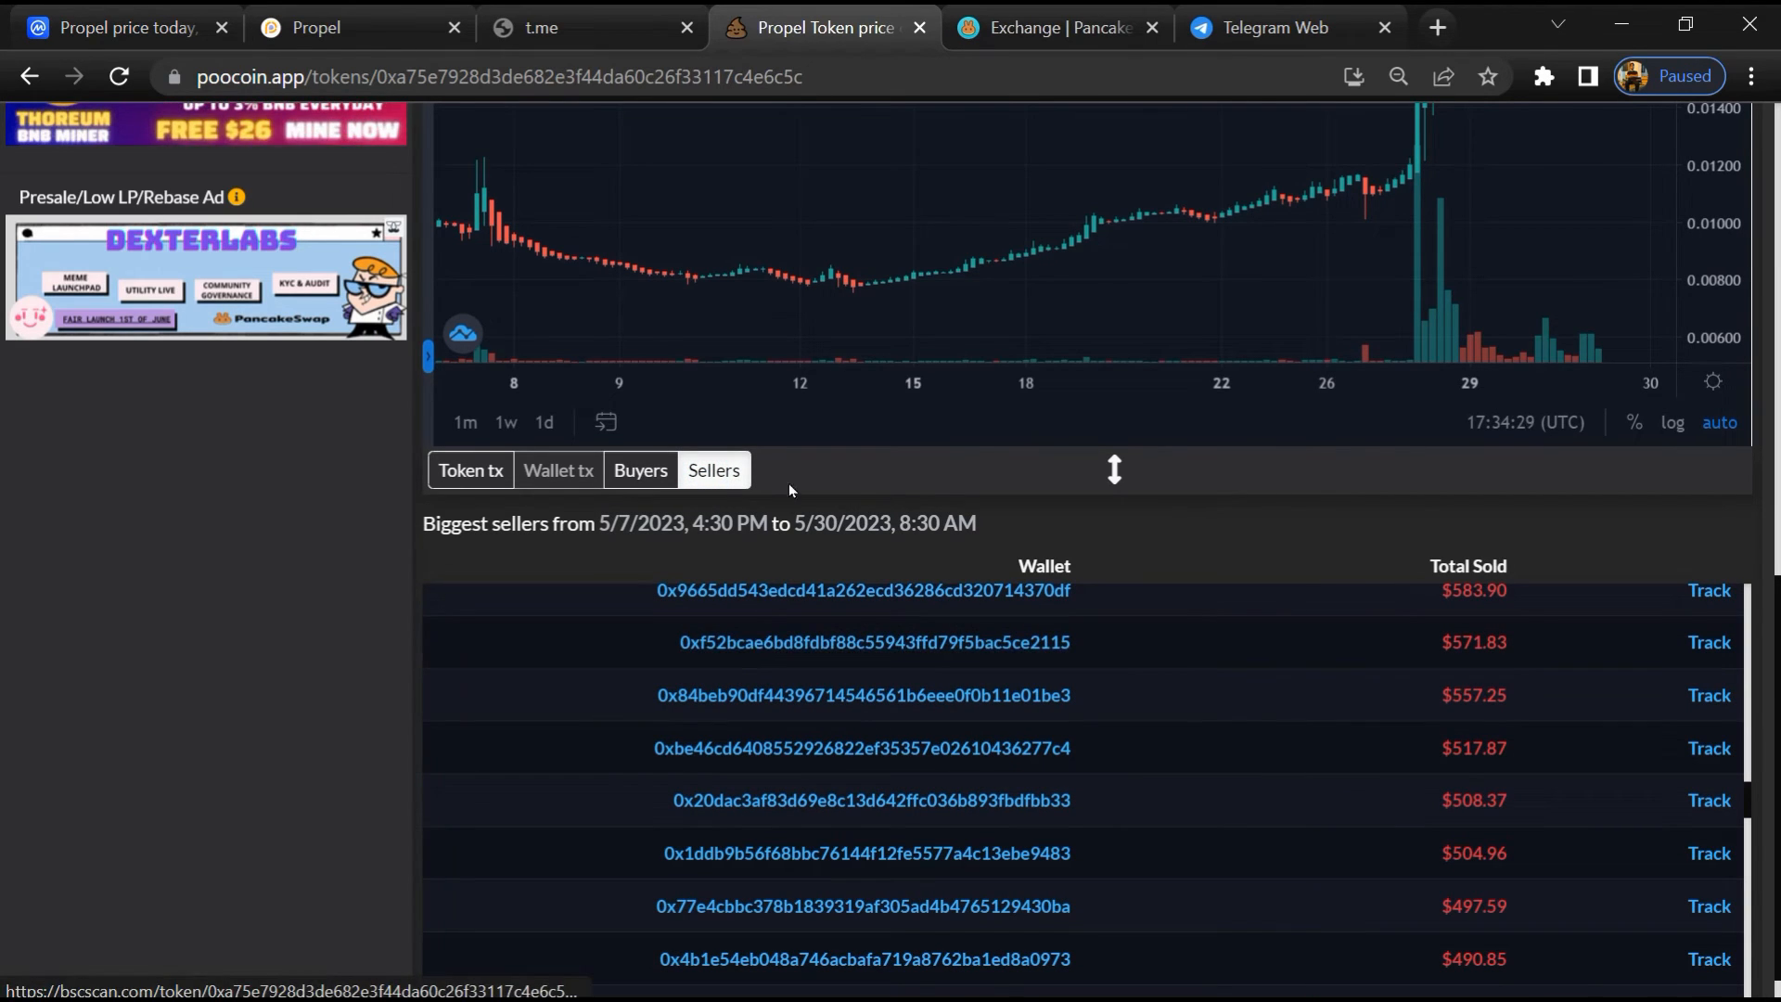
pyautogui.click(1055, 28)
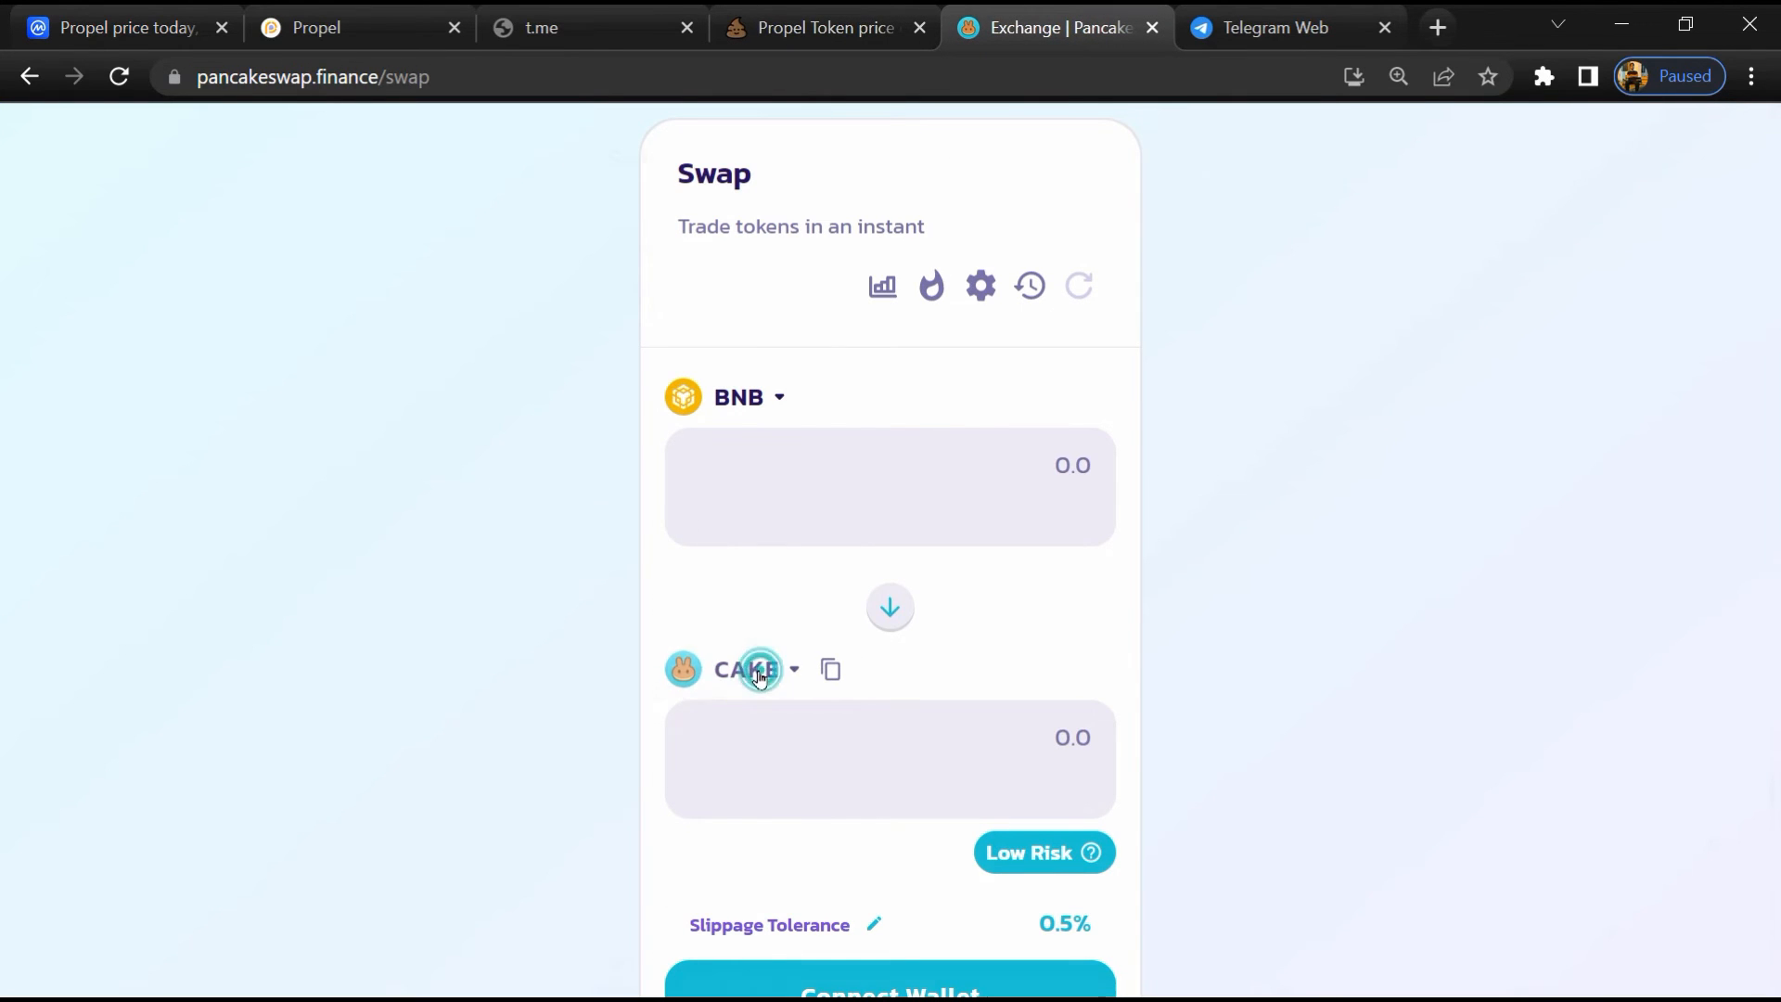
# Step: Import PEL by pasted contract address as the output token of a BNB-to-PEL swap, acknowledging the risk warning
pyautogui.click(751, 670)
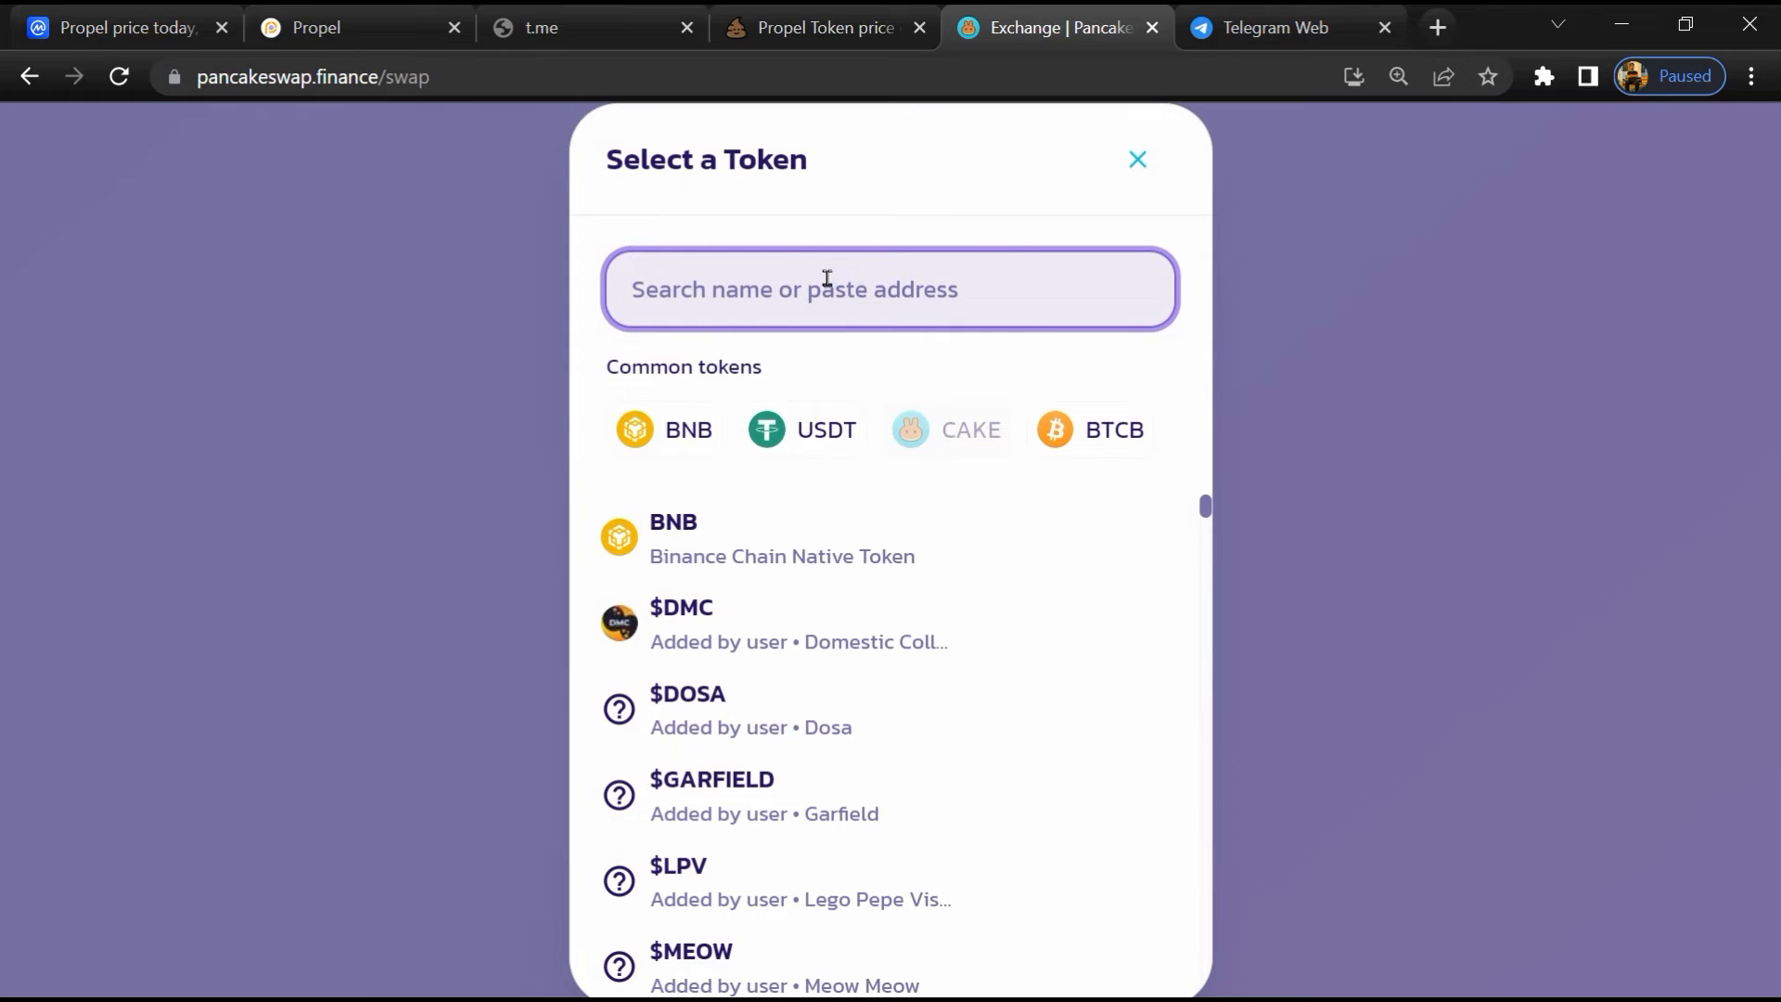
pyautogui.rightClick(826, 290)
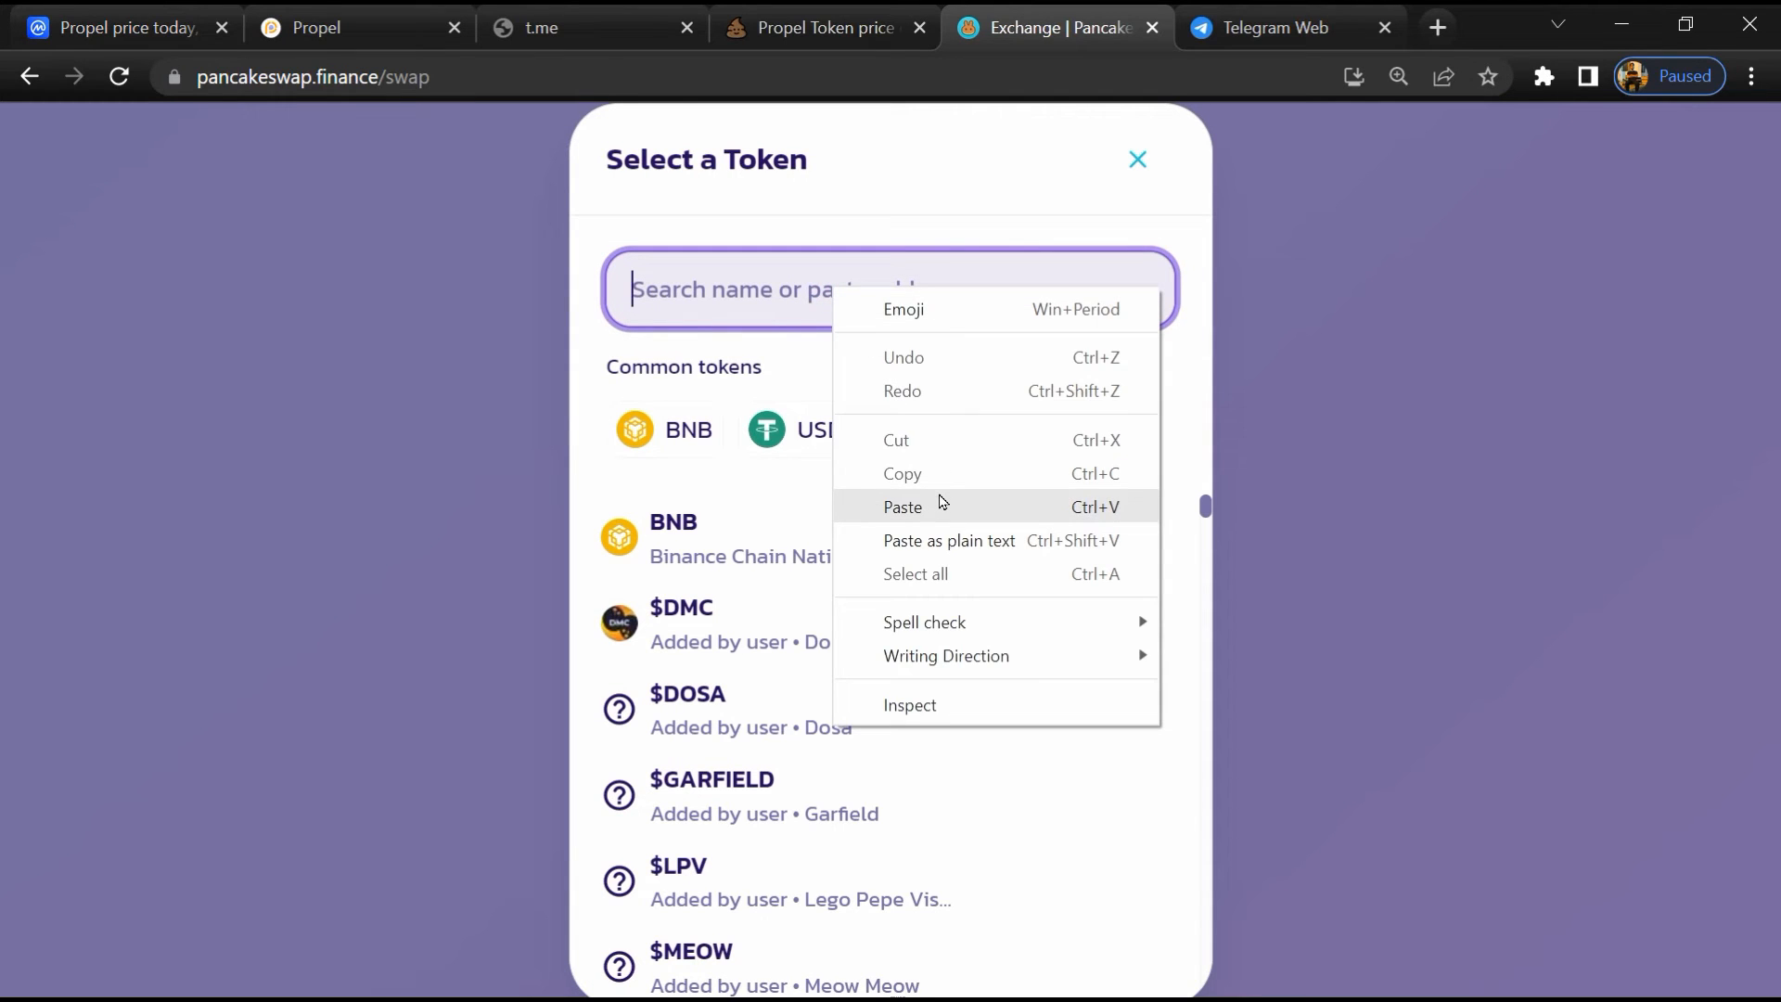
pyautogui.click(903, 506)
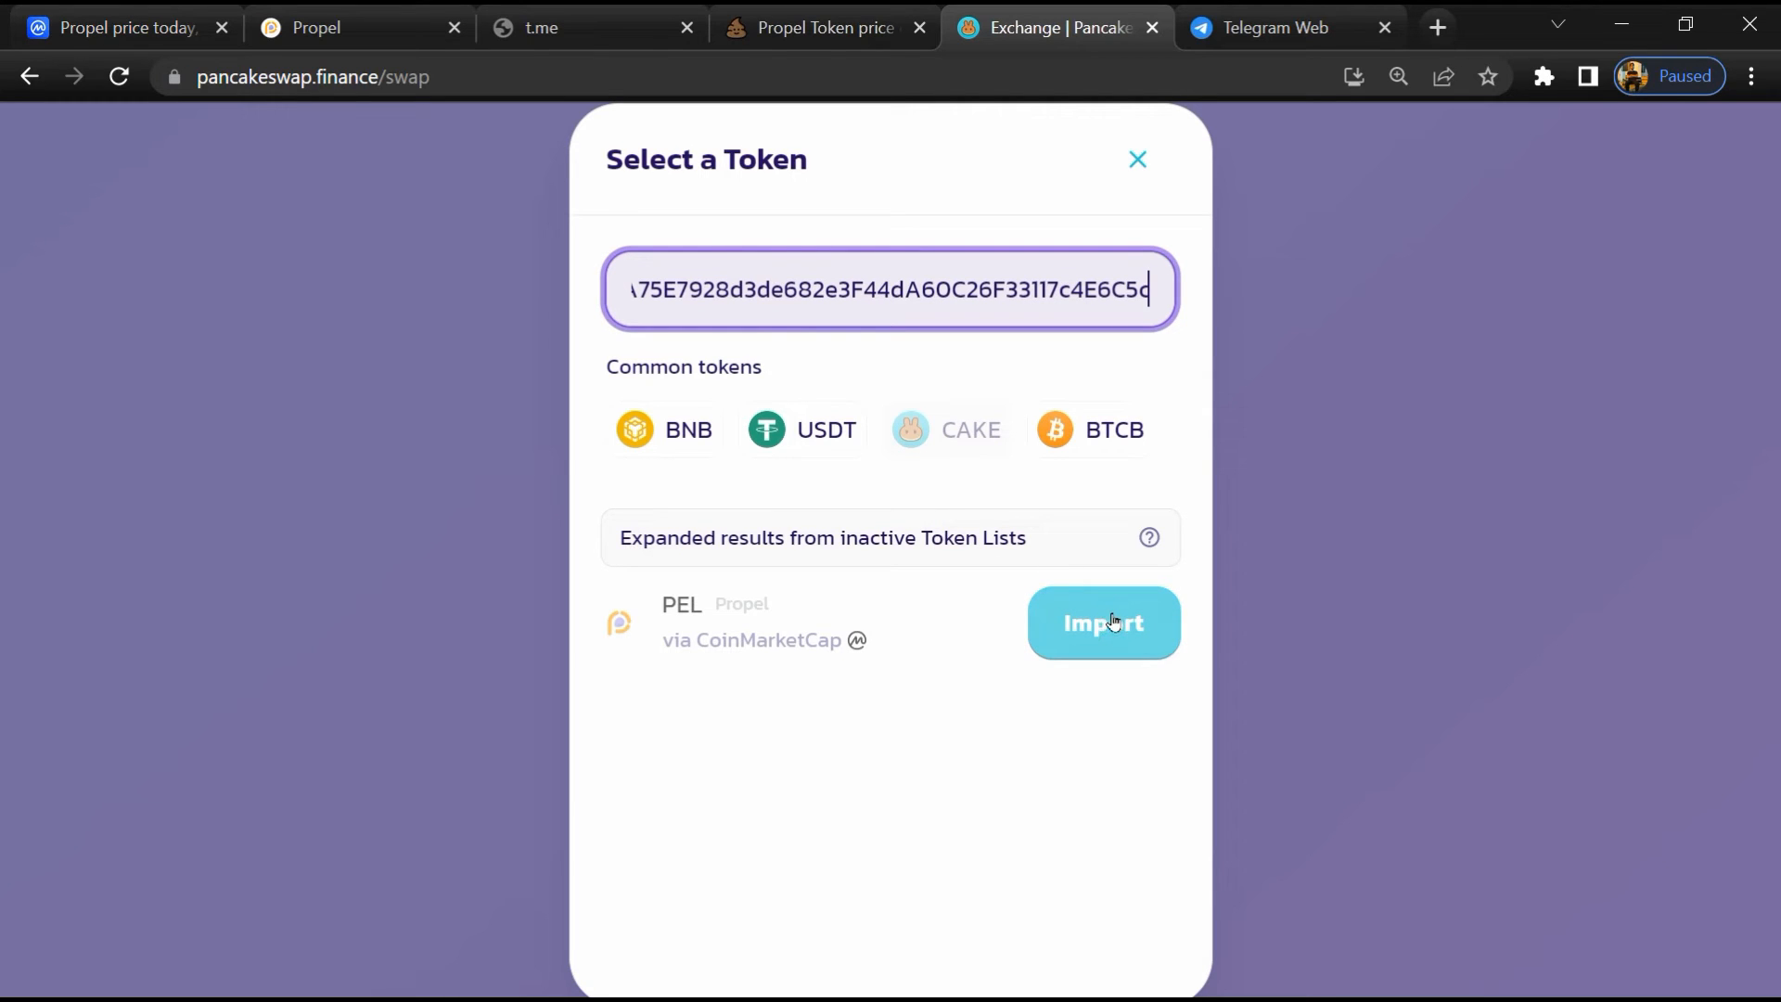
pyautogui.click(1100, 623)
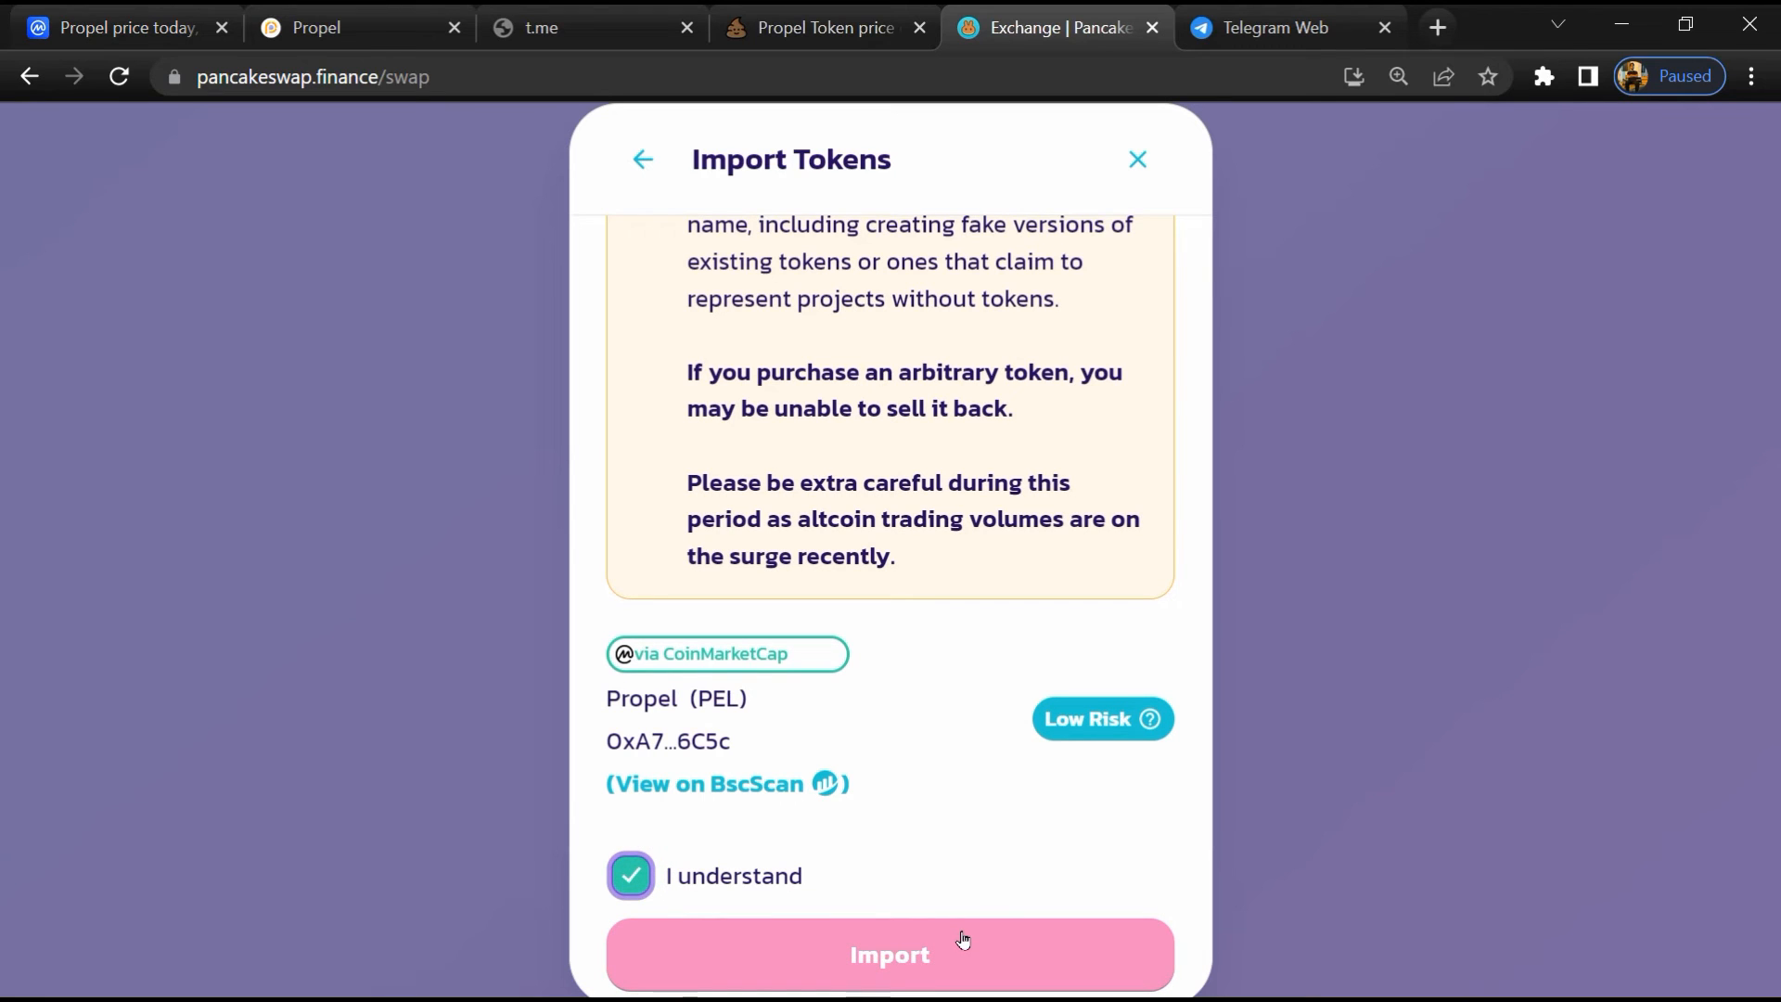
pyautogui.click(888, 953)
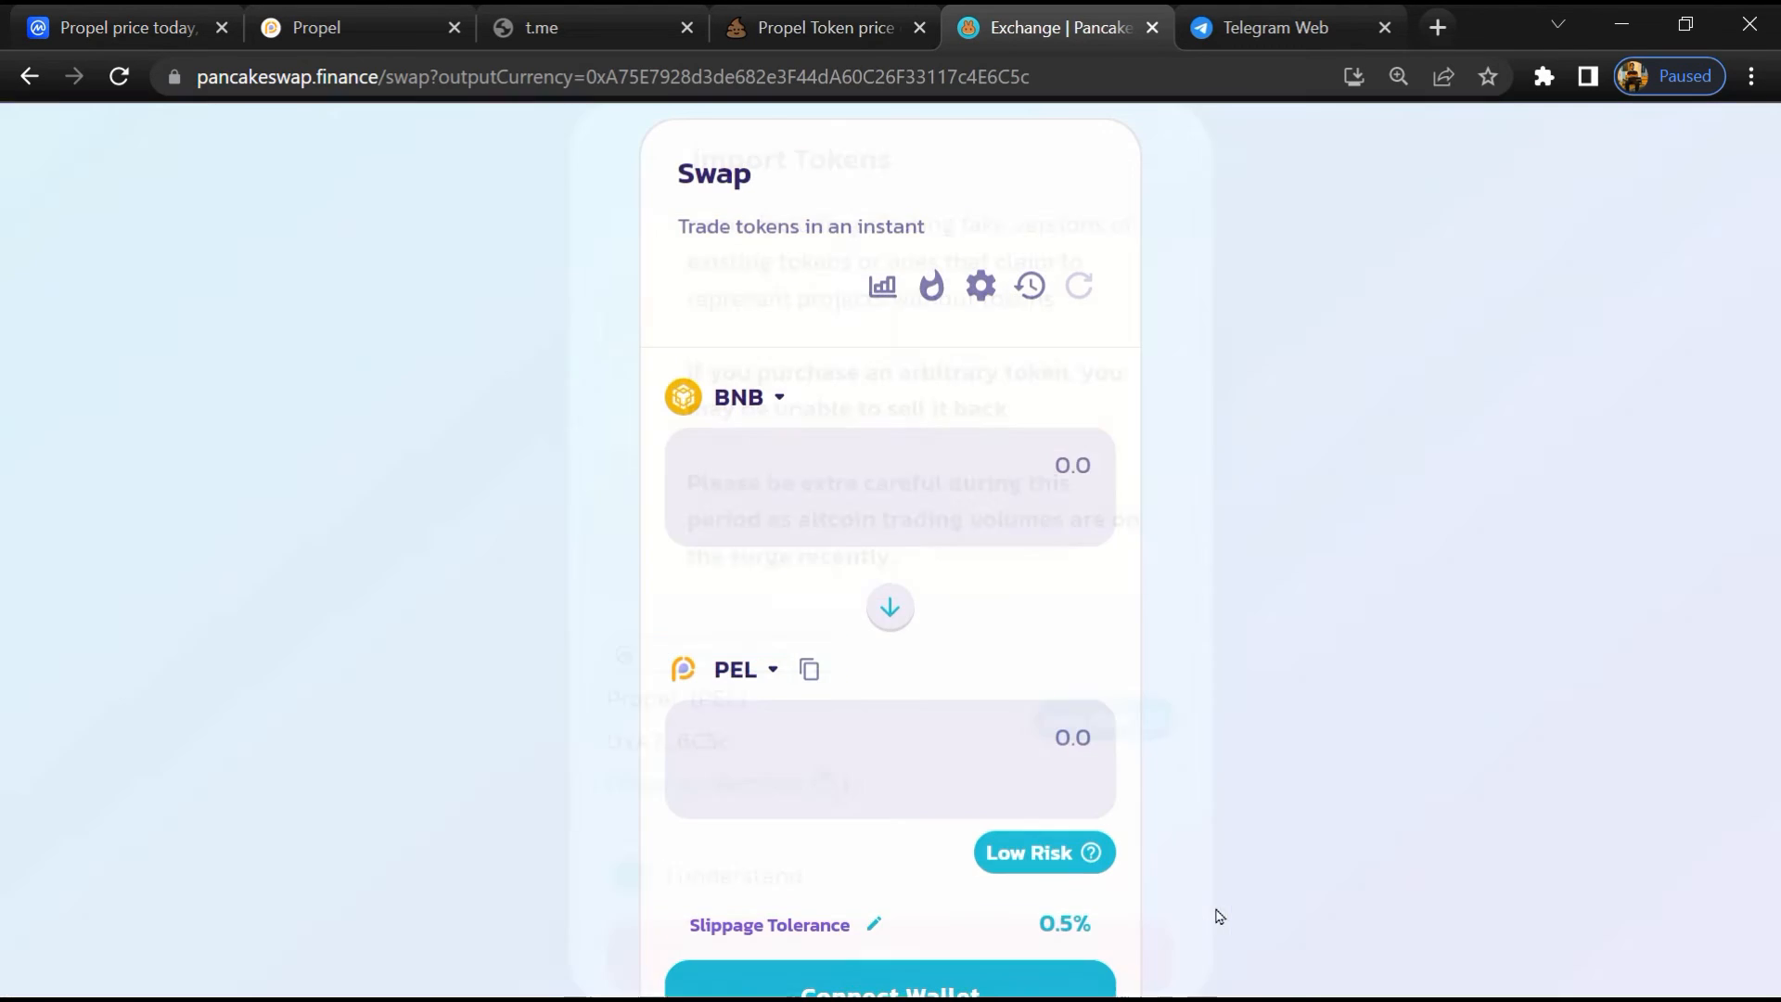
pyautogui.moveTo(1043, 854)
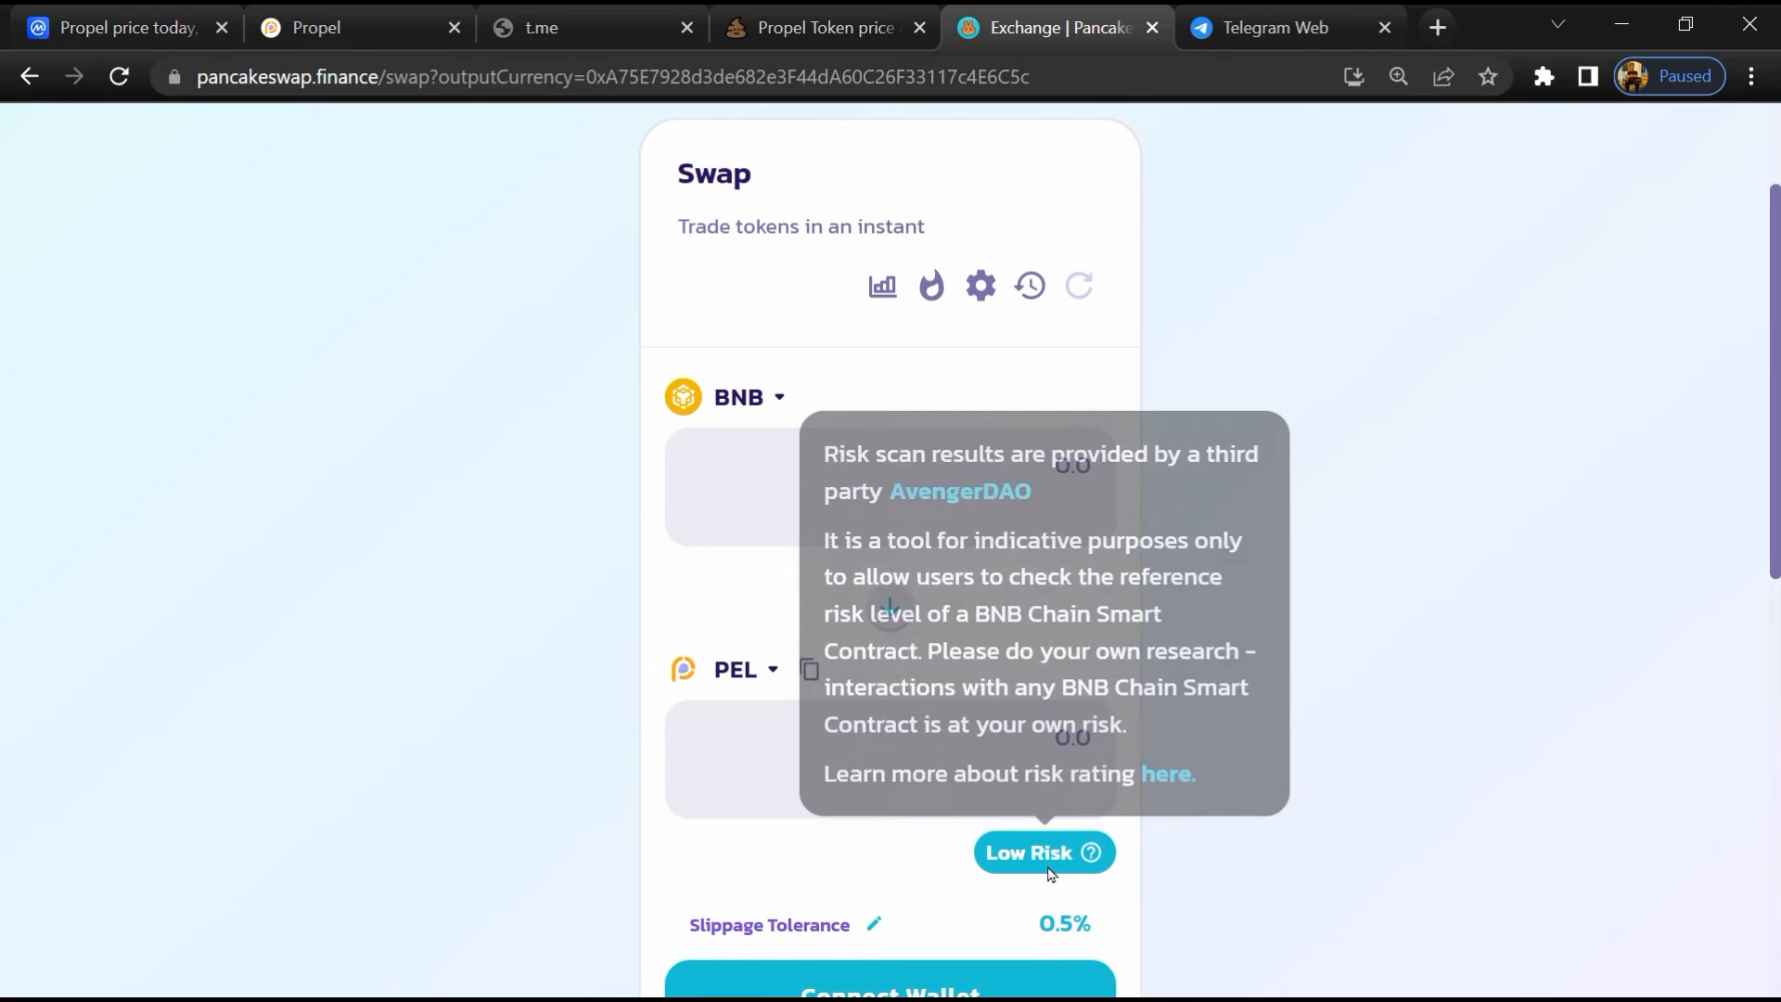